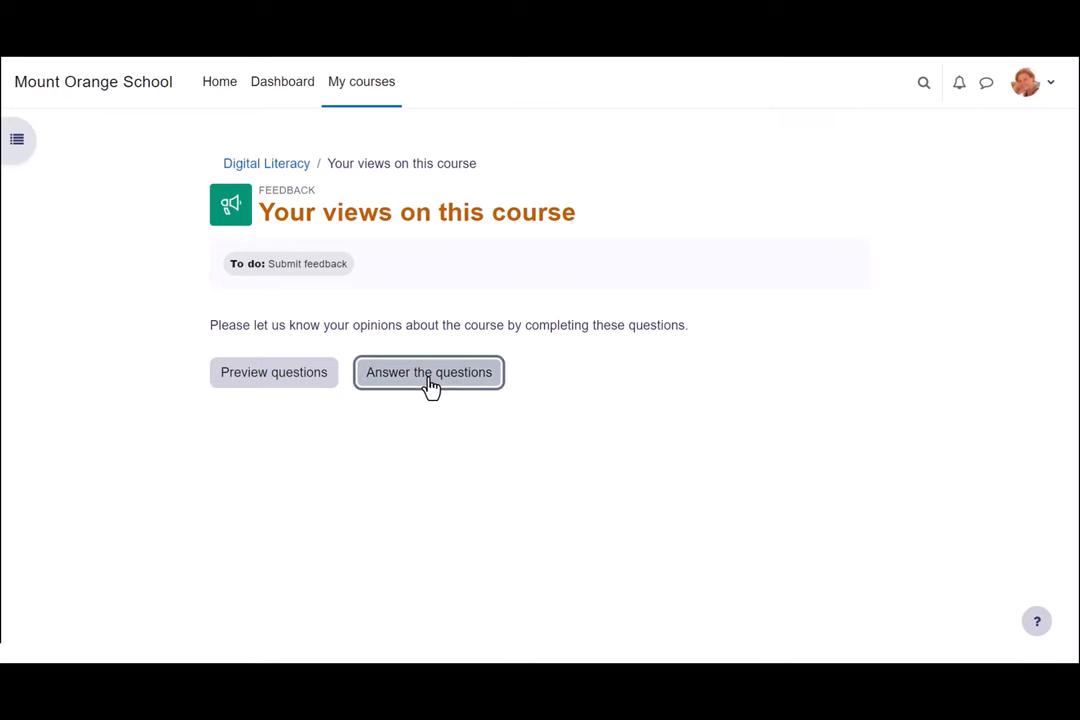
Step: Start answering the feedback, rate the course Outstanding and describe it as 'Educational!'
{"action": "left_click", "coordinate": [428, 374]}
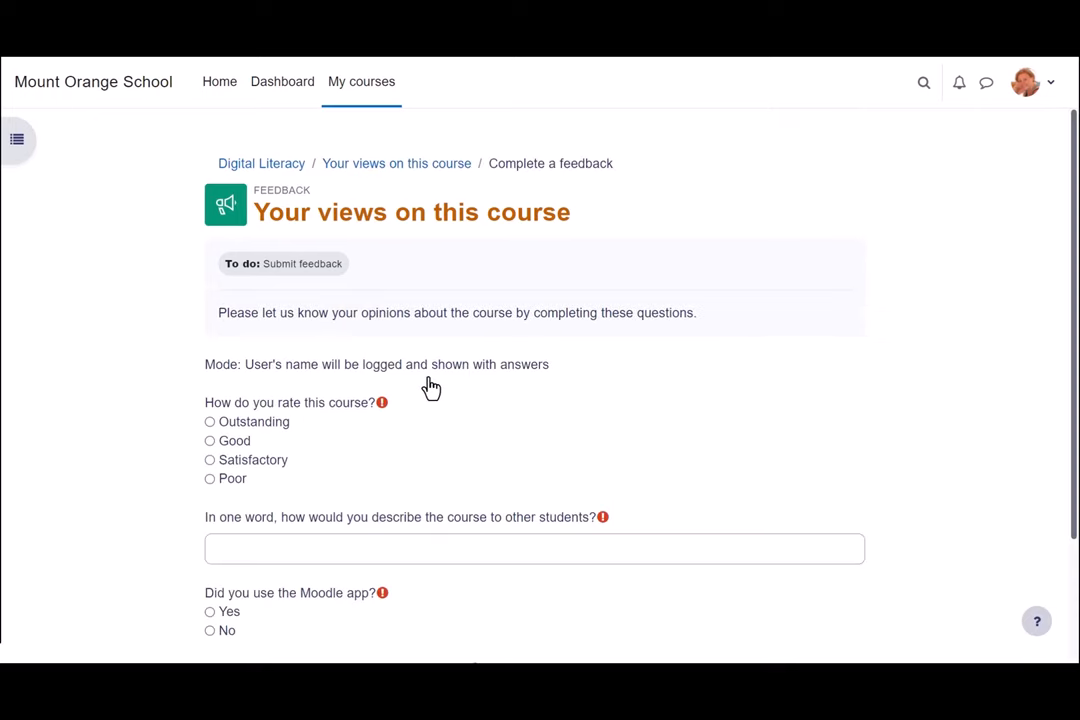
{"action": "scroll", "scroll_direction": "down", "scroll_amount": 3}
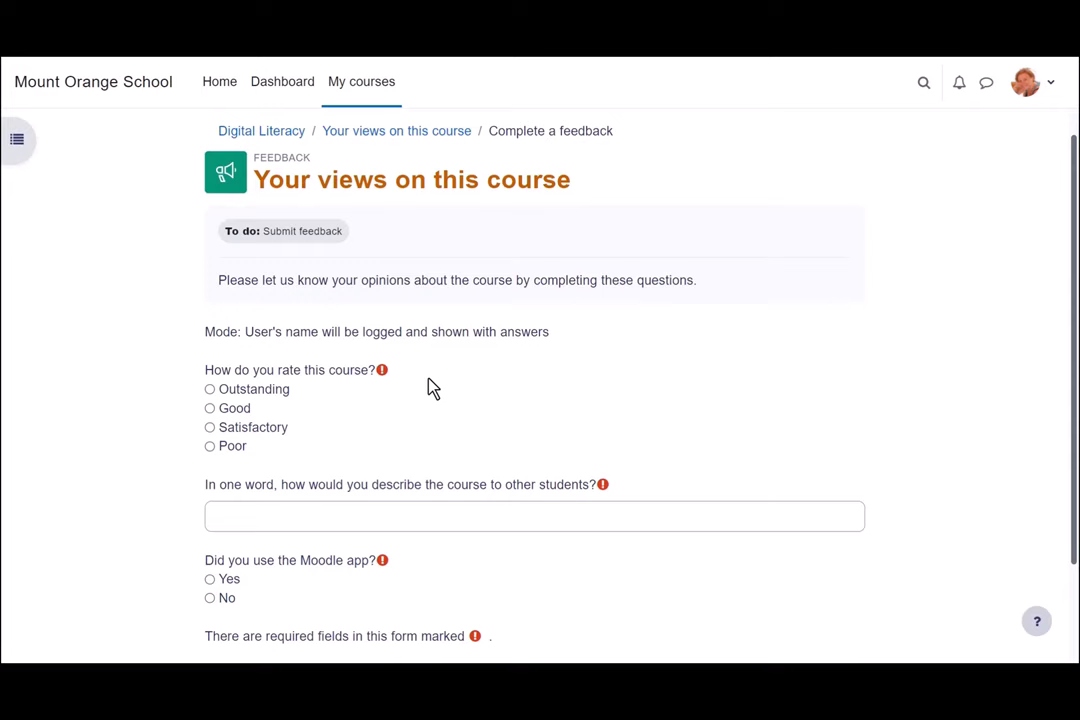
{"action": "scroll", "scroll_direction": "down", "scroll_amount": 3}
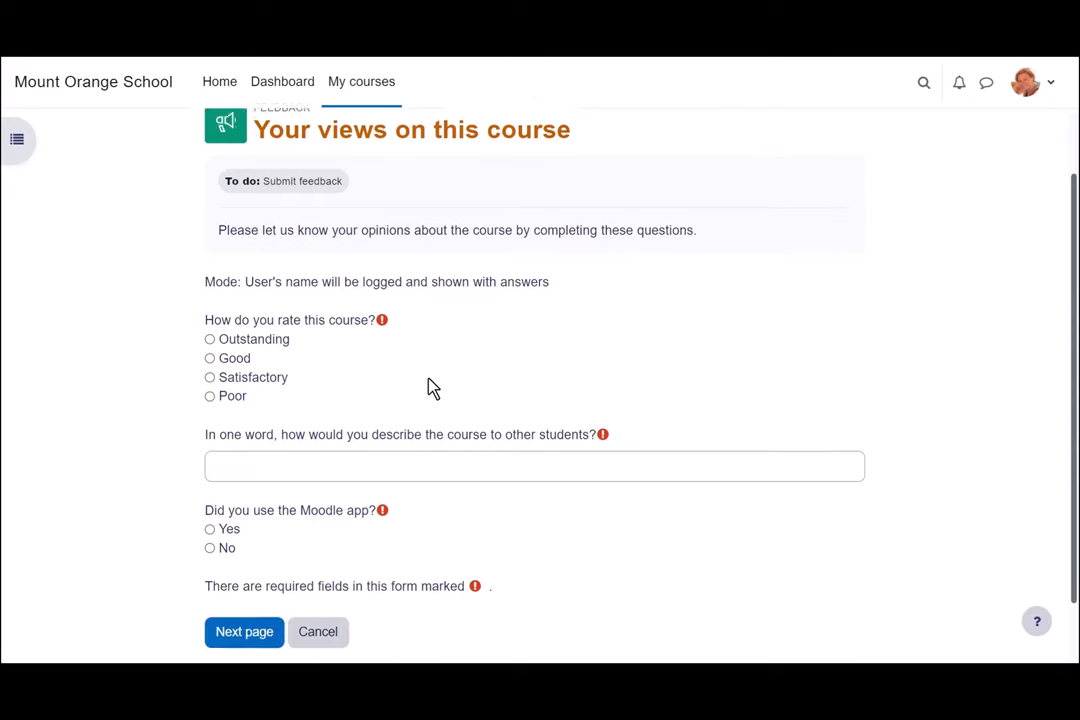
{"action": "scroll", "scroll_direction": "down", "scroll_amount": 3}
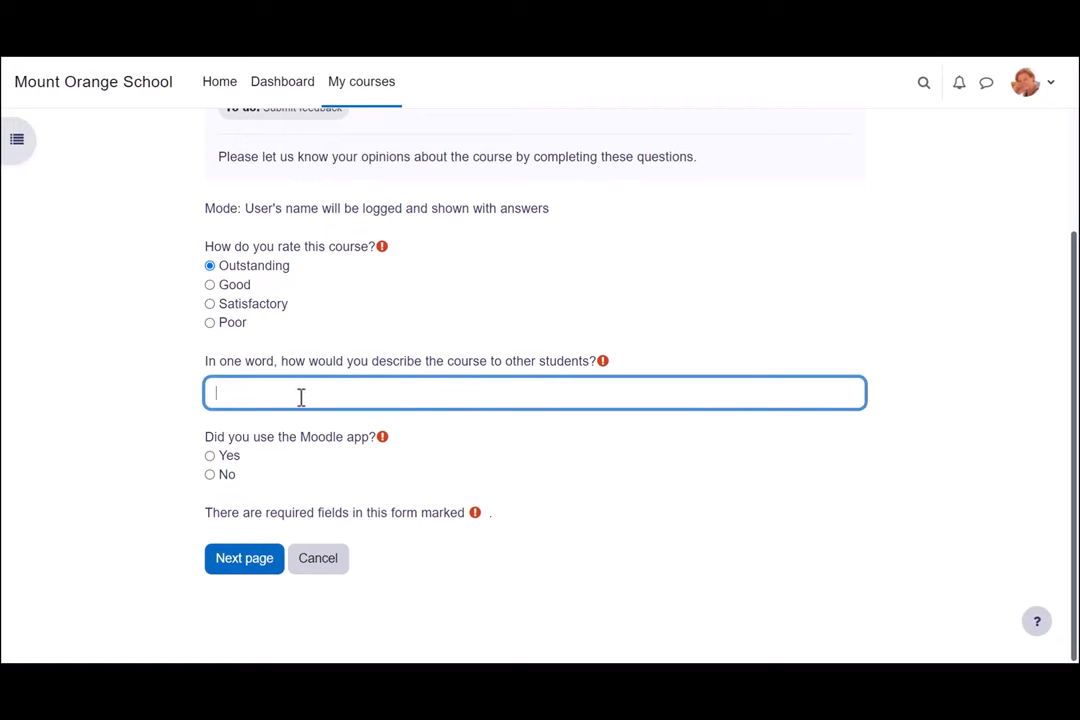
{"action": "type", "text": "Educational!"}
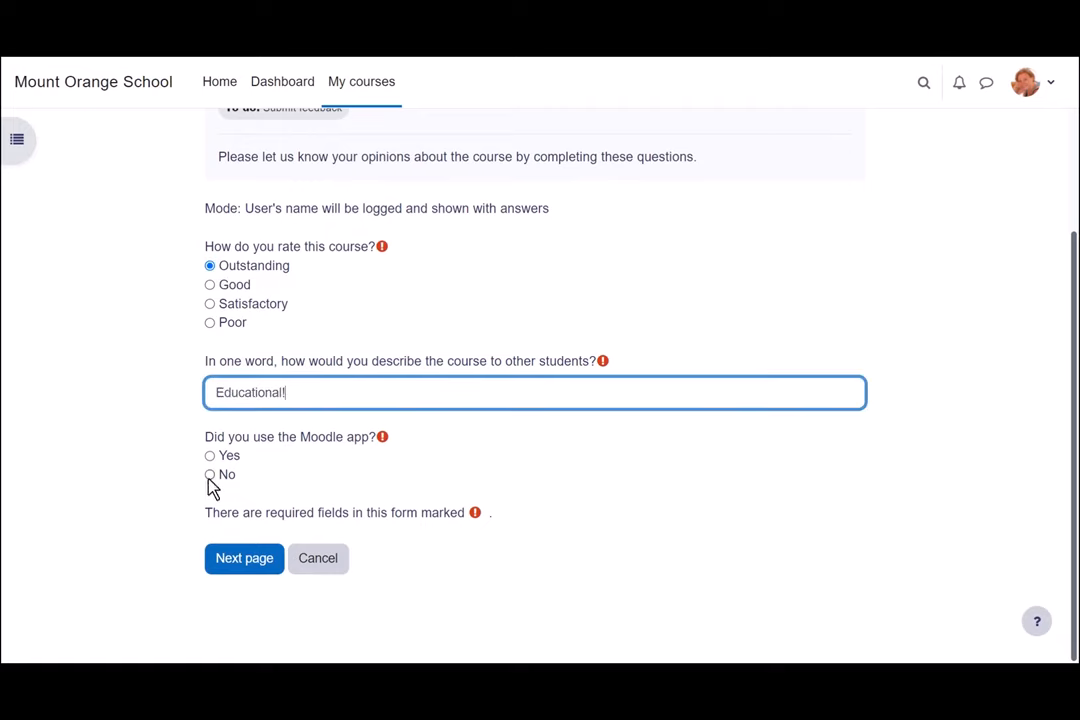
Step: Answer No to using the Moodle app and add a thank-you comment on the next page
{"action": "left_click", "coordinate": [210, 476]}
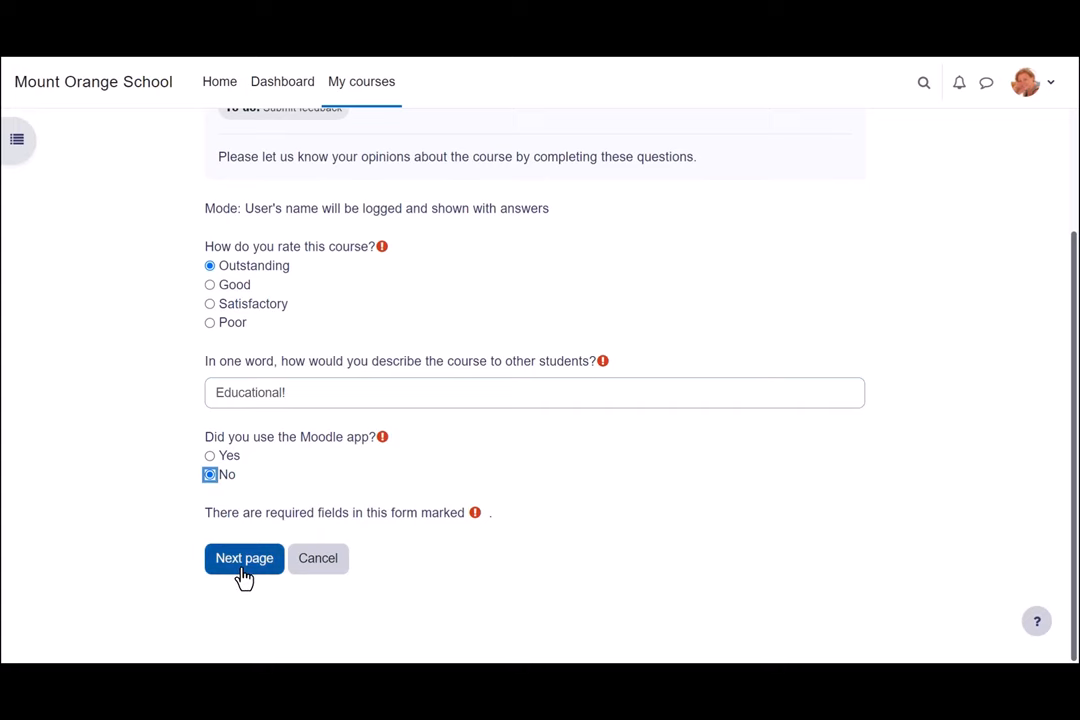
{"action": "left_click", "coordinate": [244, 558]}
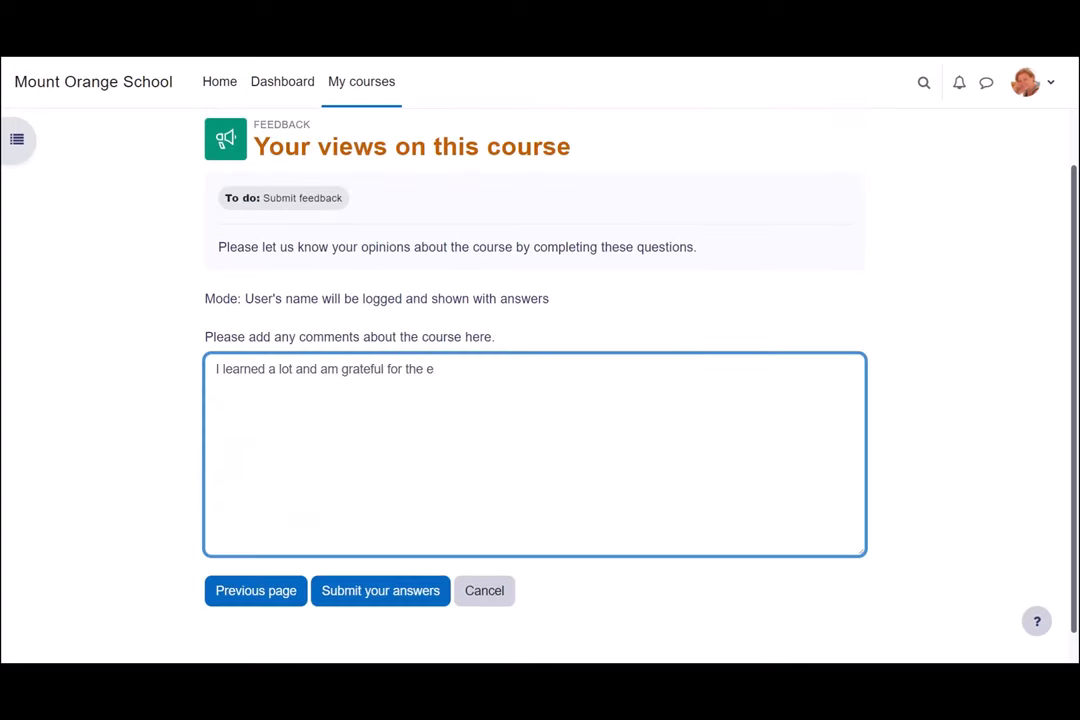
{"action": "type", "text": "xperience. Thanks!"}
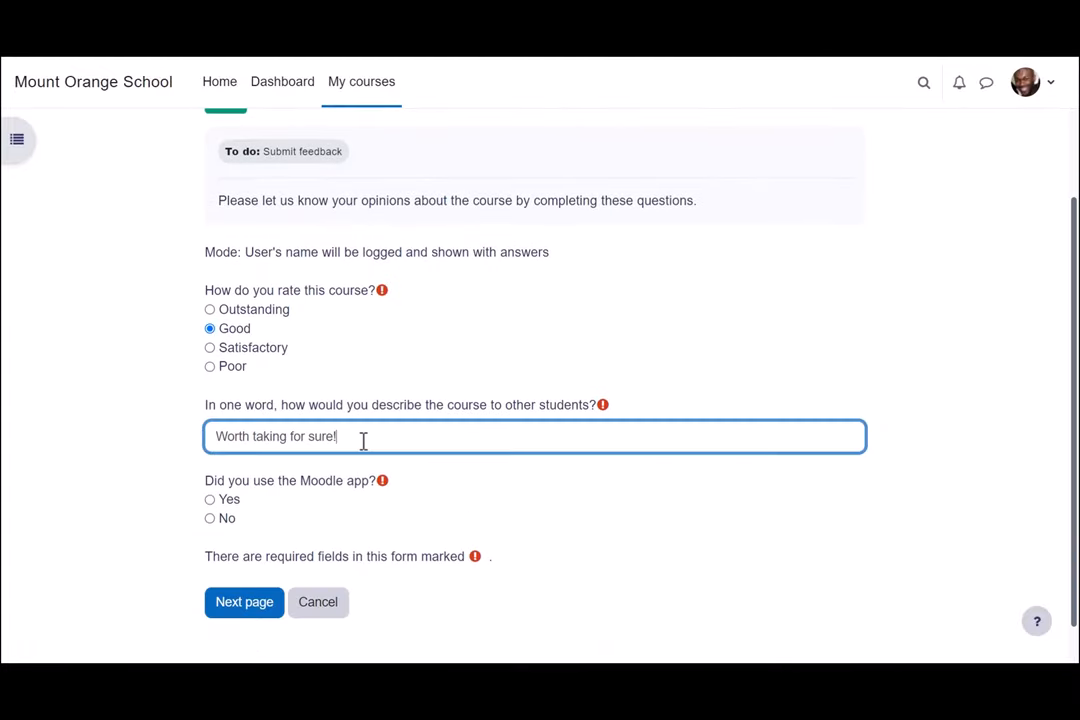
Step: Answer Yes to the app, then rate the Moodle app Good and say they would probably recommend it
{"action": "left_click", "coordinate": [210, 500]}
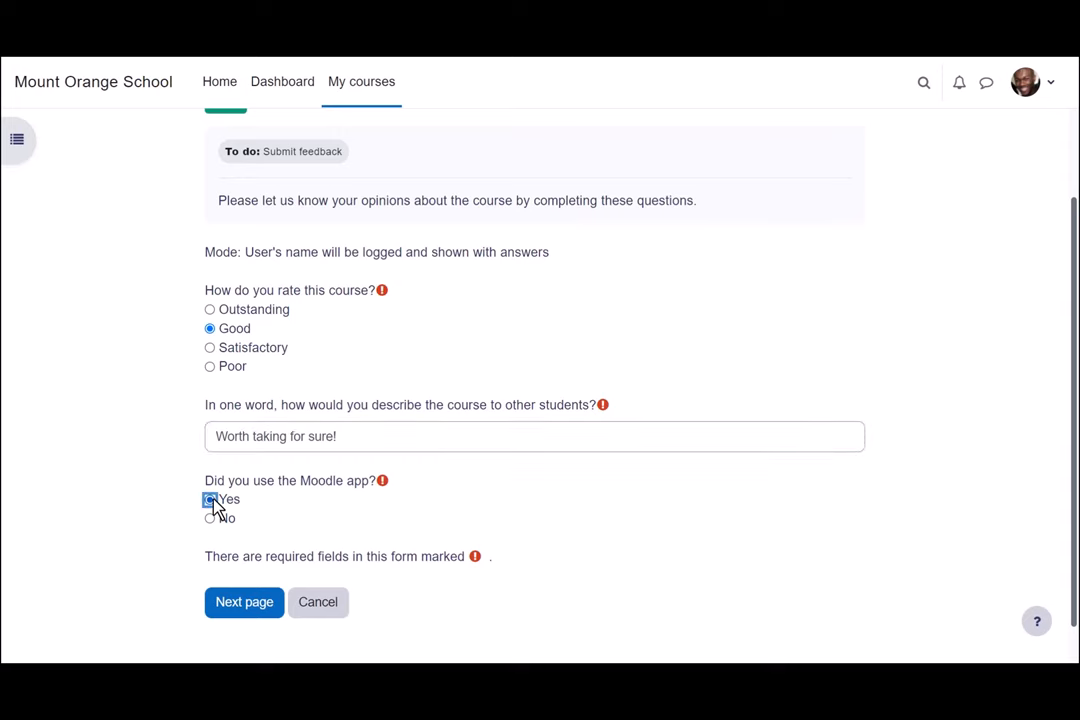
{"action": "left_click", "coordinate": [244, 602]}
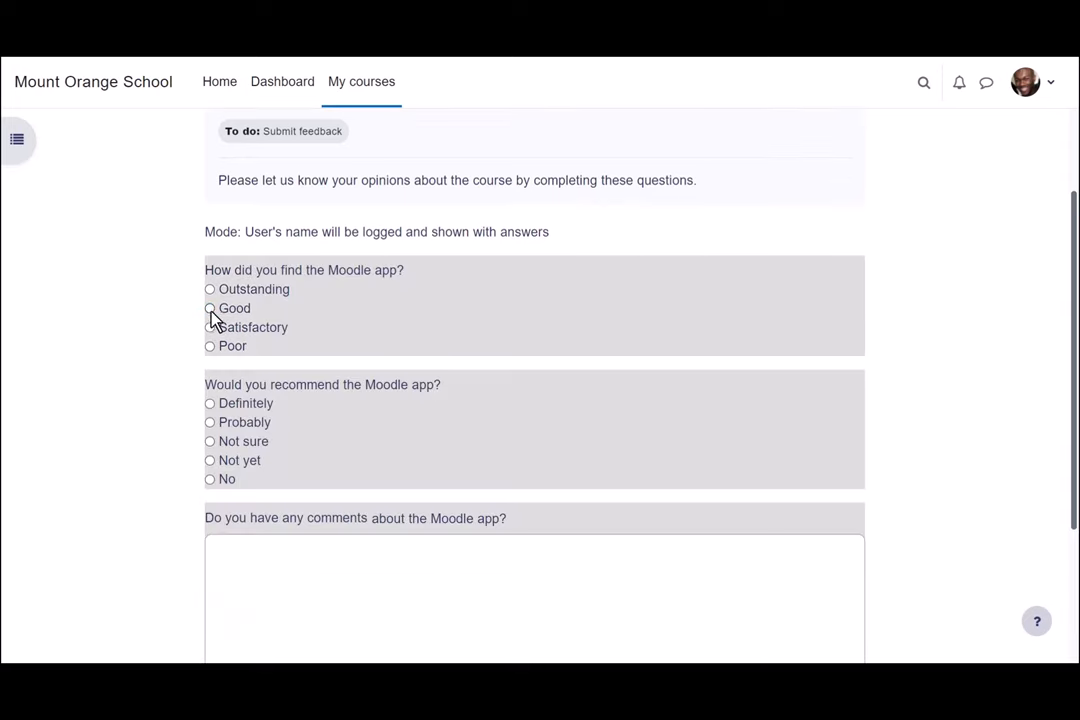
{"action": "left_click", "coordinate": [210, 422]}
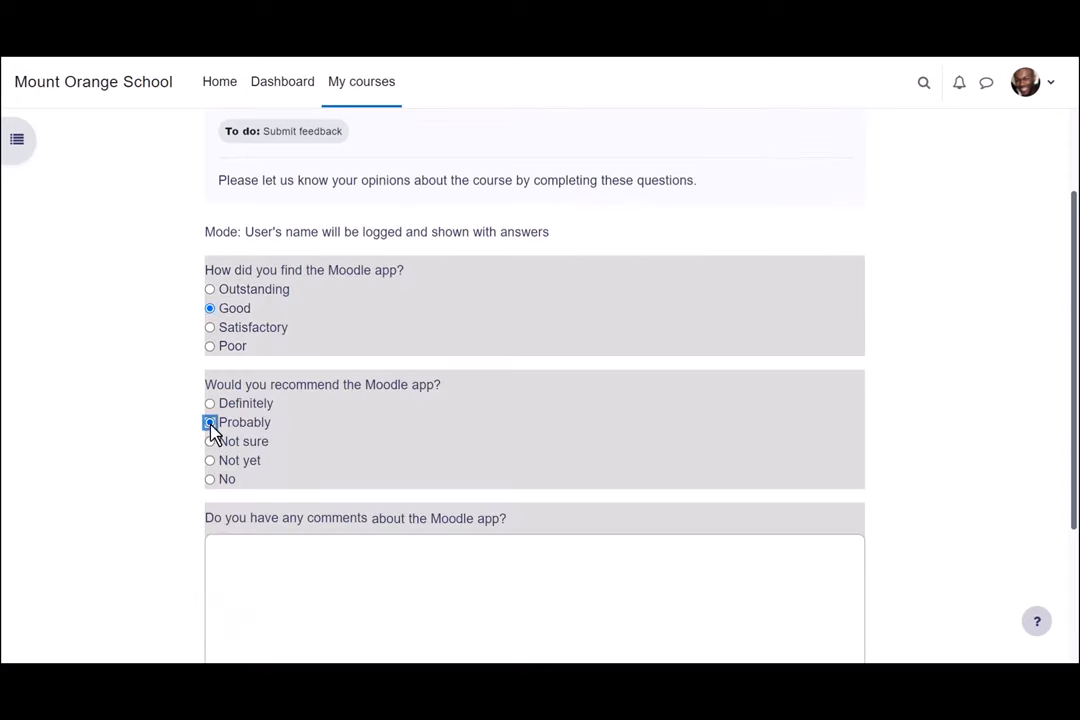
{"action": "left_click", "coordinate": [210, 422]}
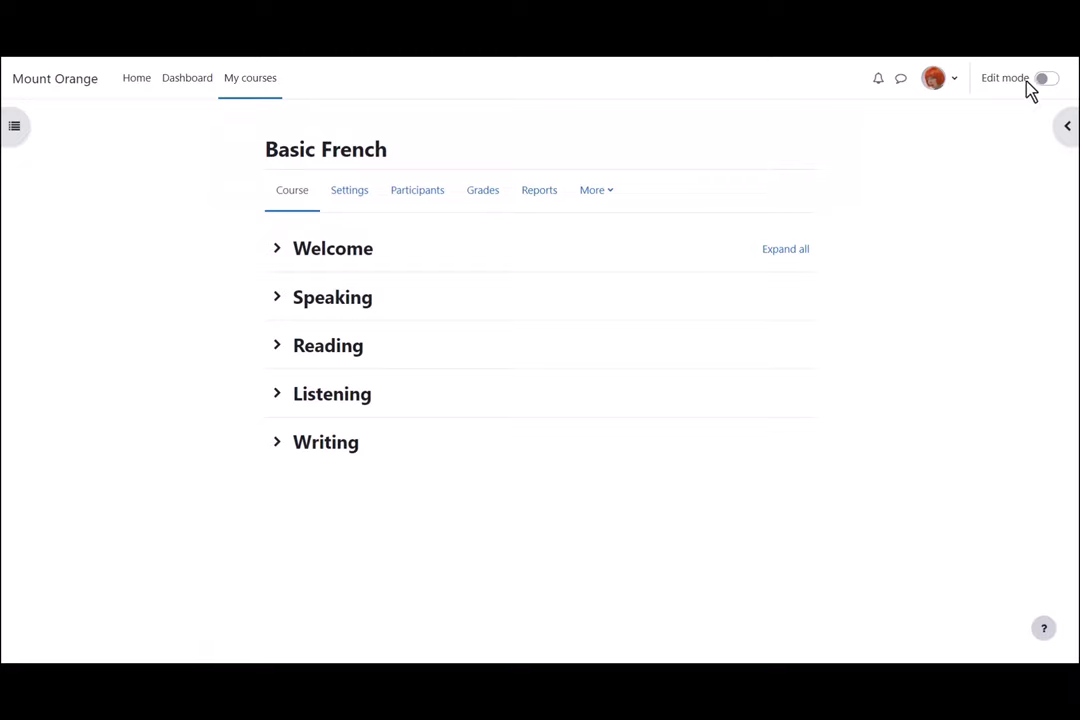
Step: Turn on editing for Basic French and begin adding an activity to the Writing section
{"action": "left_click", "coordinate": [1060, 78]}
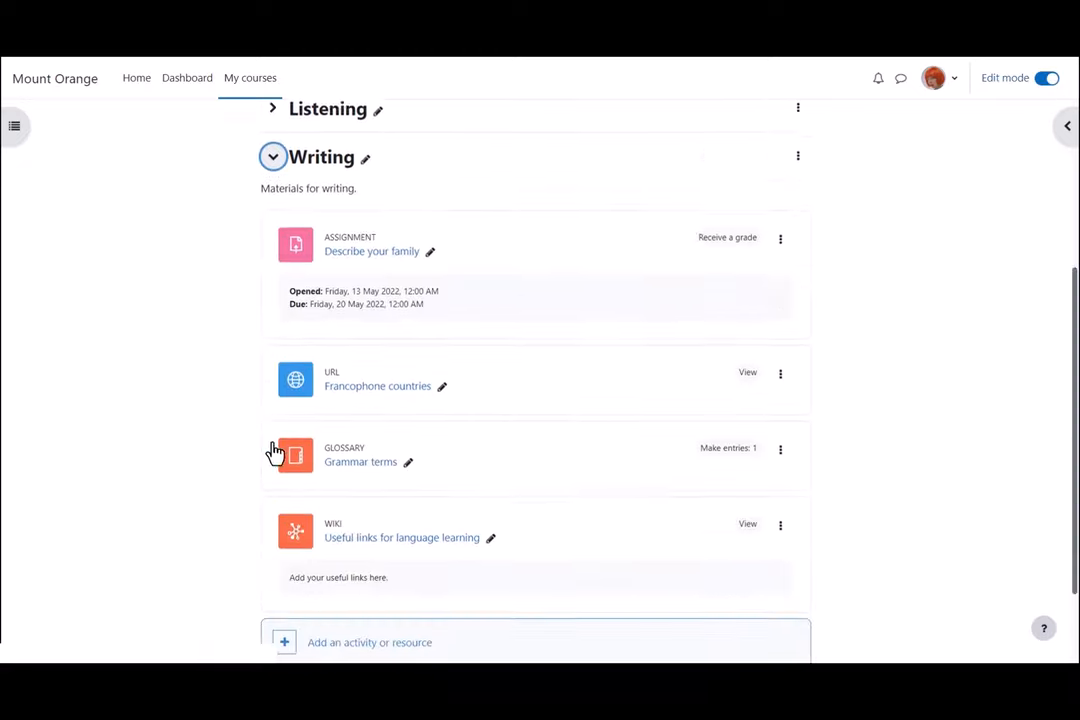
{"action": "scroll", "scroll_direction": "down", "scroll_amount": 3}
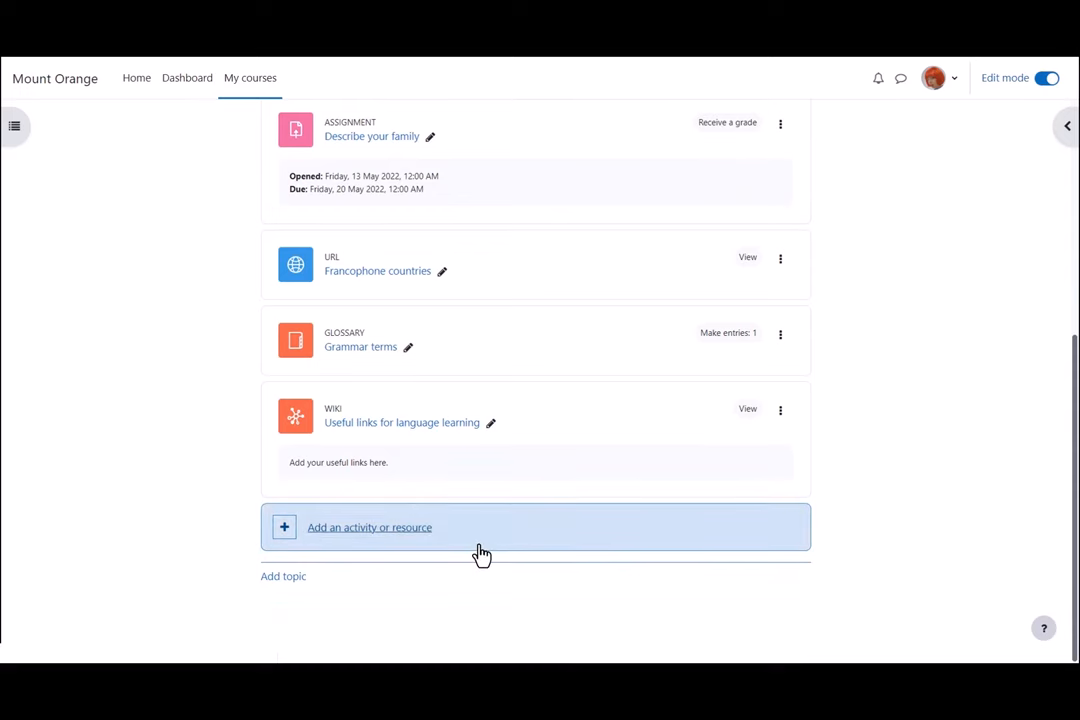
{"action": "left_click", "coordinate": [368, 528]}
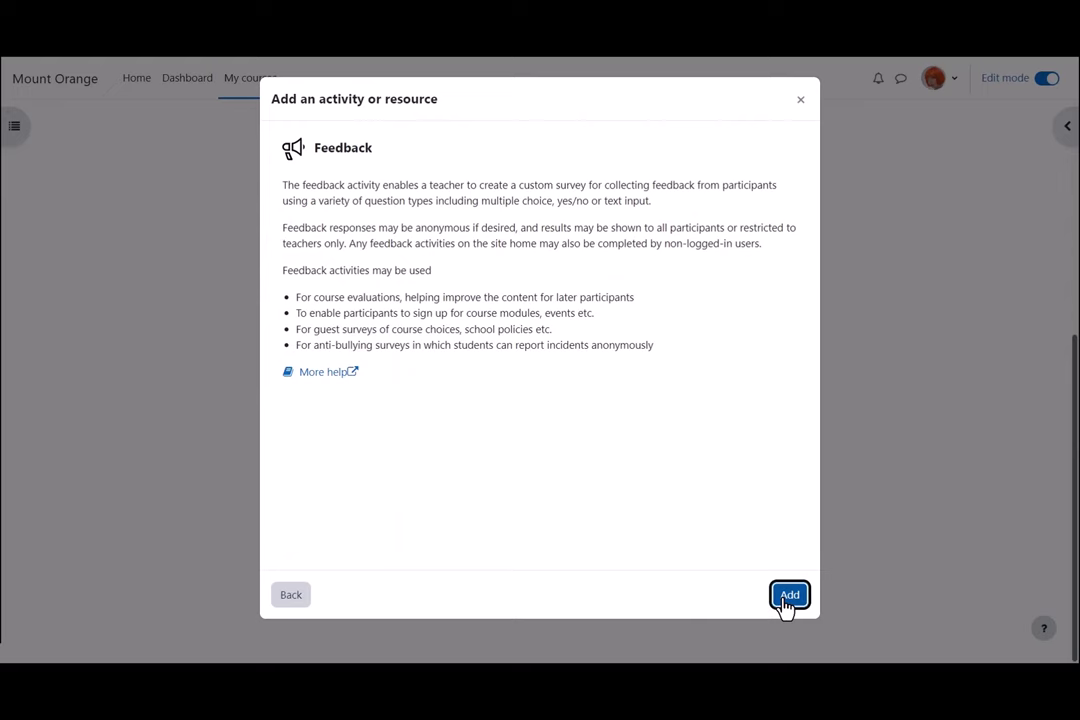
Step: Add the Feedback, enter its description starting 'Help', and toggle the allow-answers-from date under Availability
{"action": "left_click", "coordinate": [786, 592]}
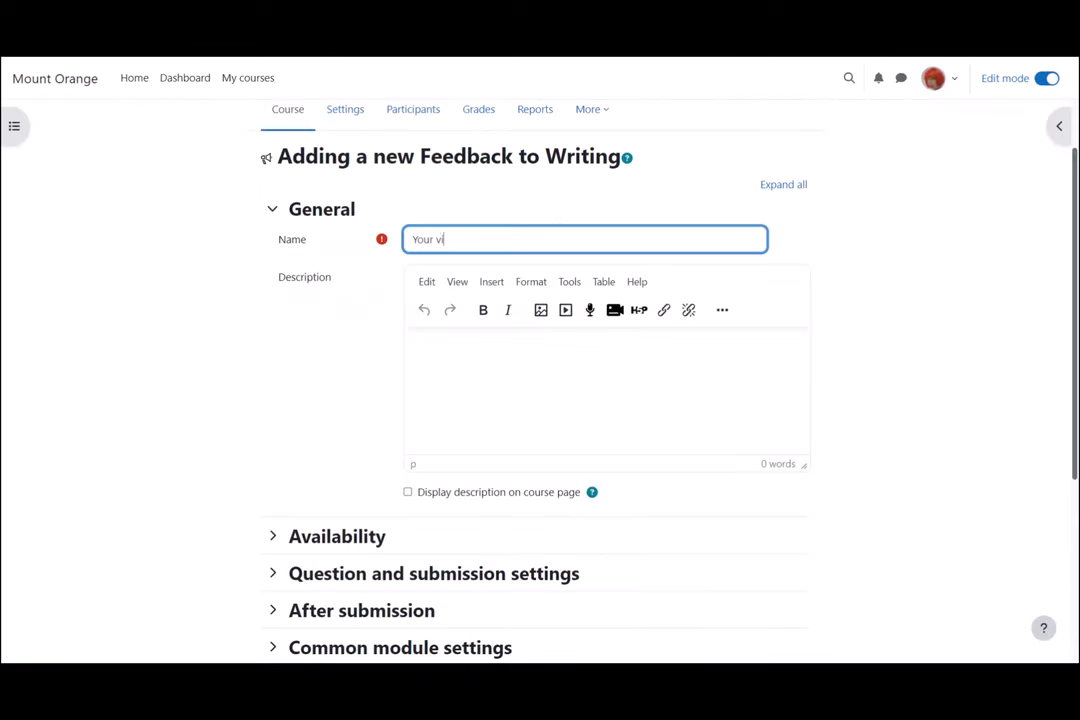
{"action": "type", "text": "Help us to improve the course"}
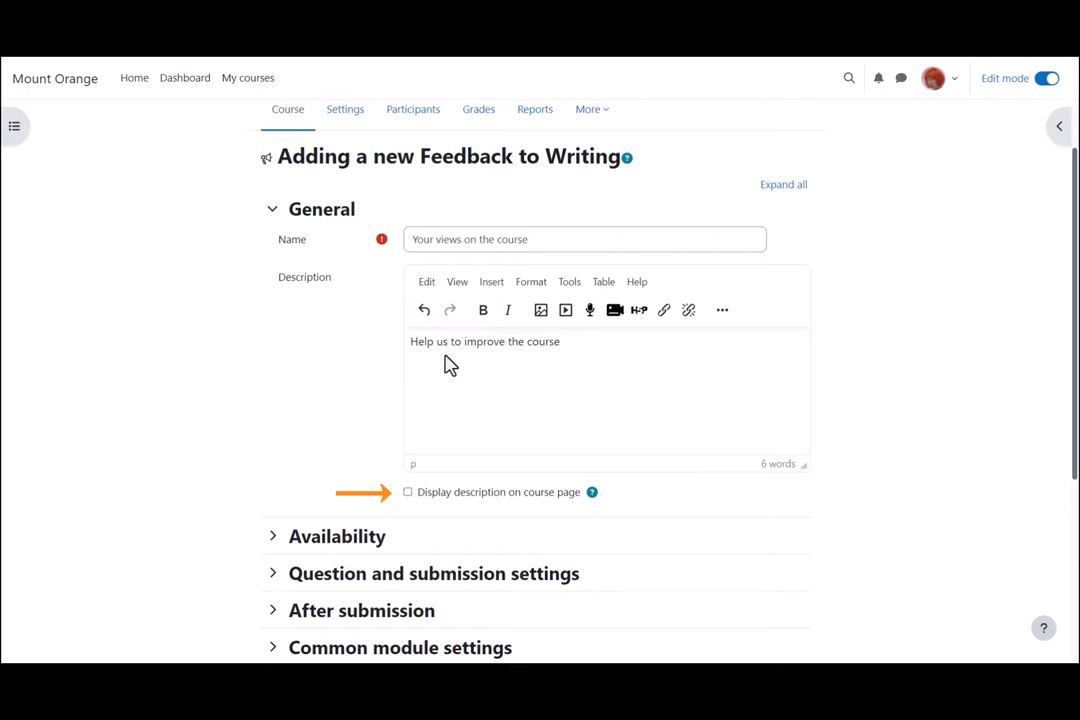
{"action": "left_click", "coordinate": [272, 218]}
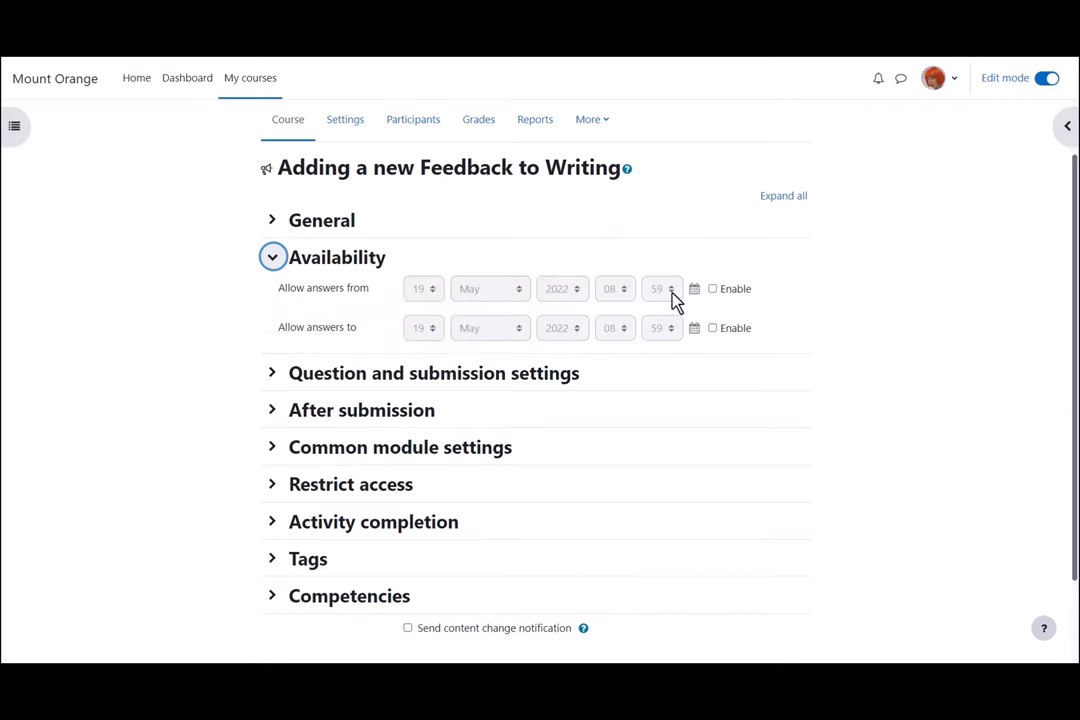
{"action": "left_click", "coordinate": [712, 288]}
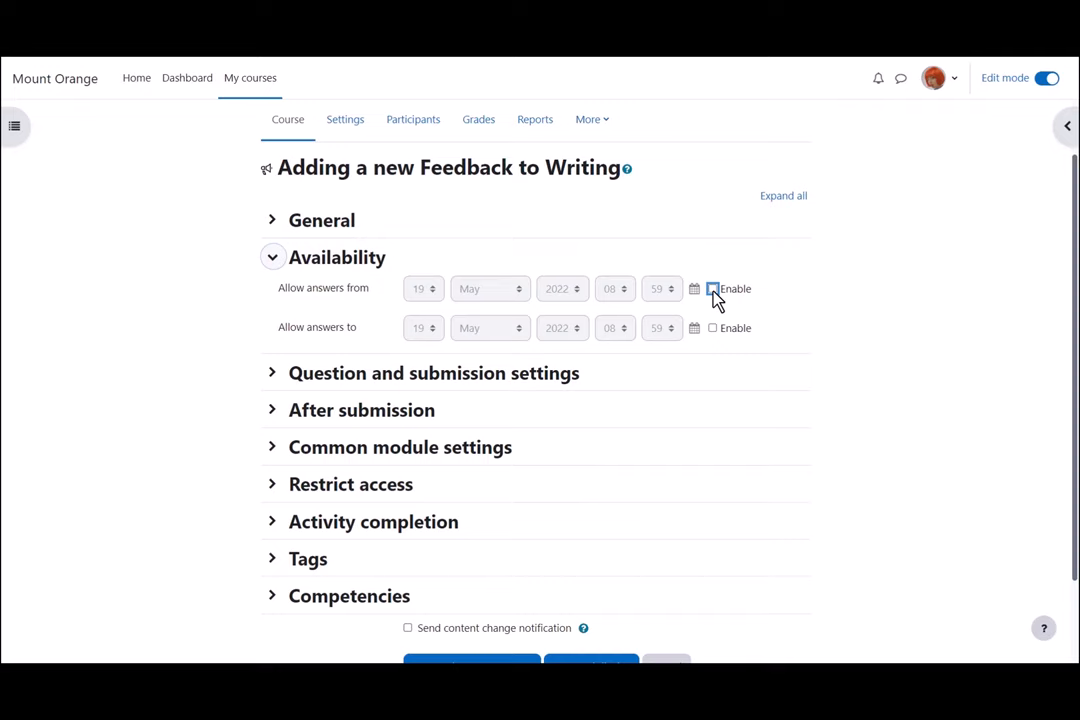
{"action": "left_click", "coordinate": [712, 288]}
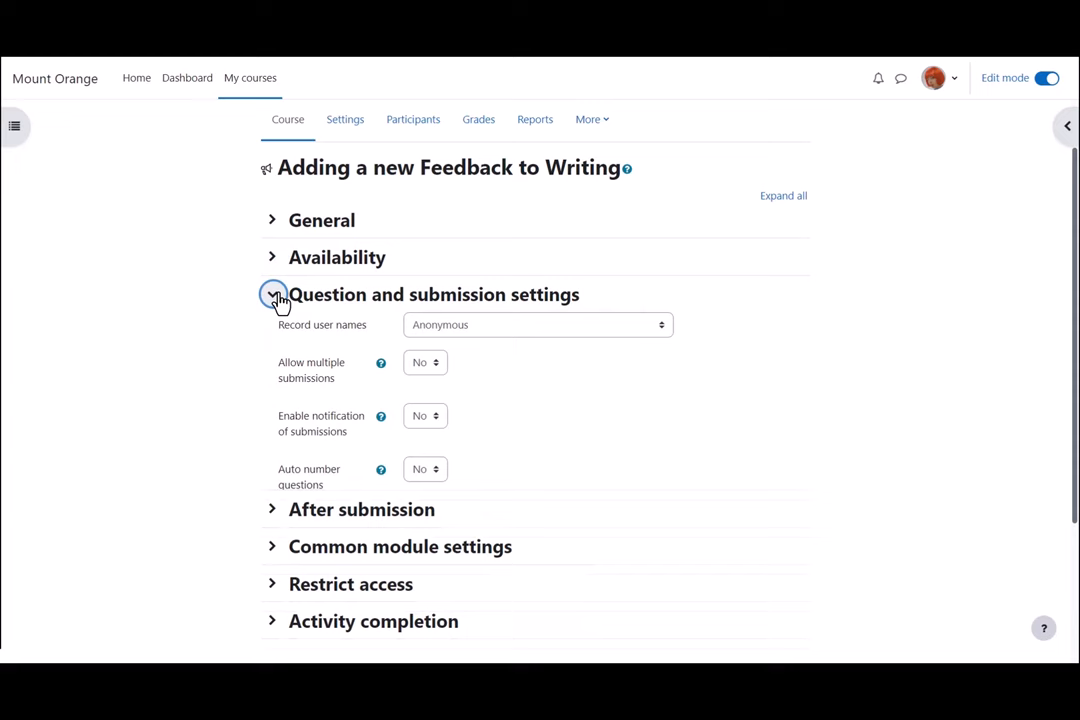
Step: Keep user names anonymous, allow multiple submissions and enable notification of submissions
{"action": "left_click", "coordinate": [536, 324]}
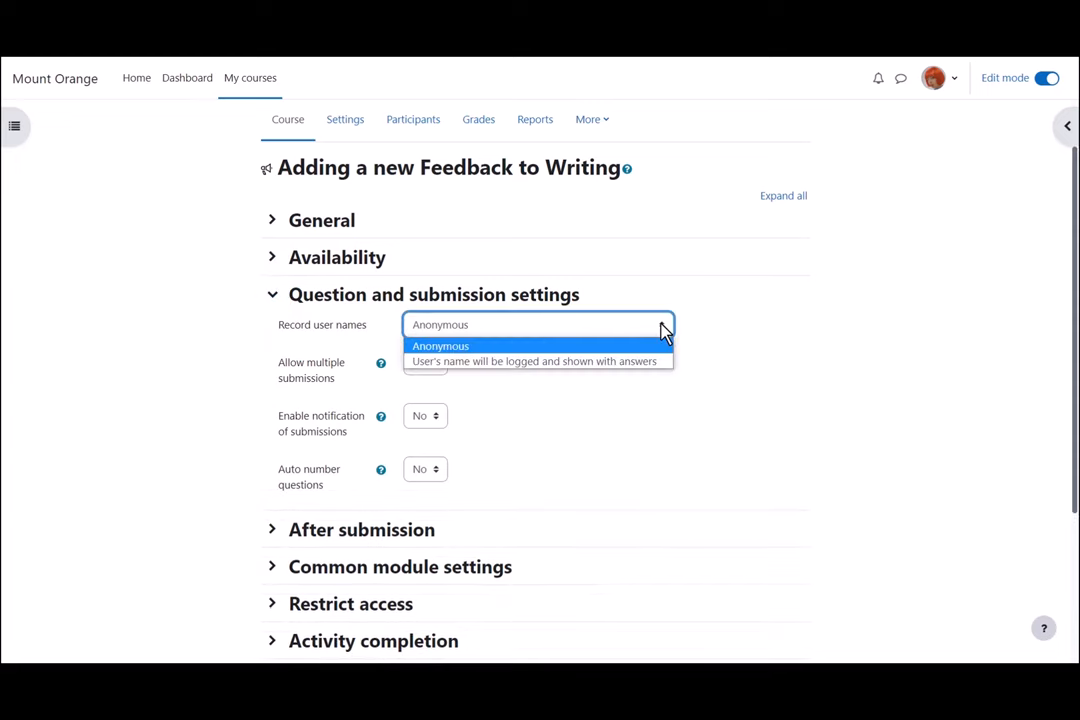
{"action": "left_click", "coordinate": [440, 344]}
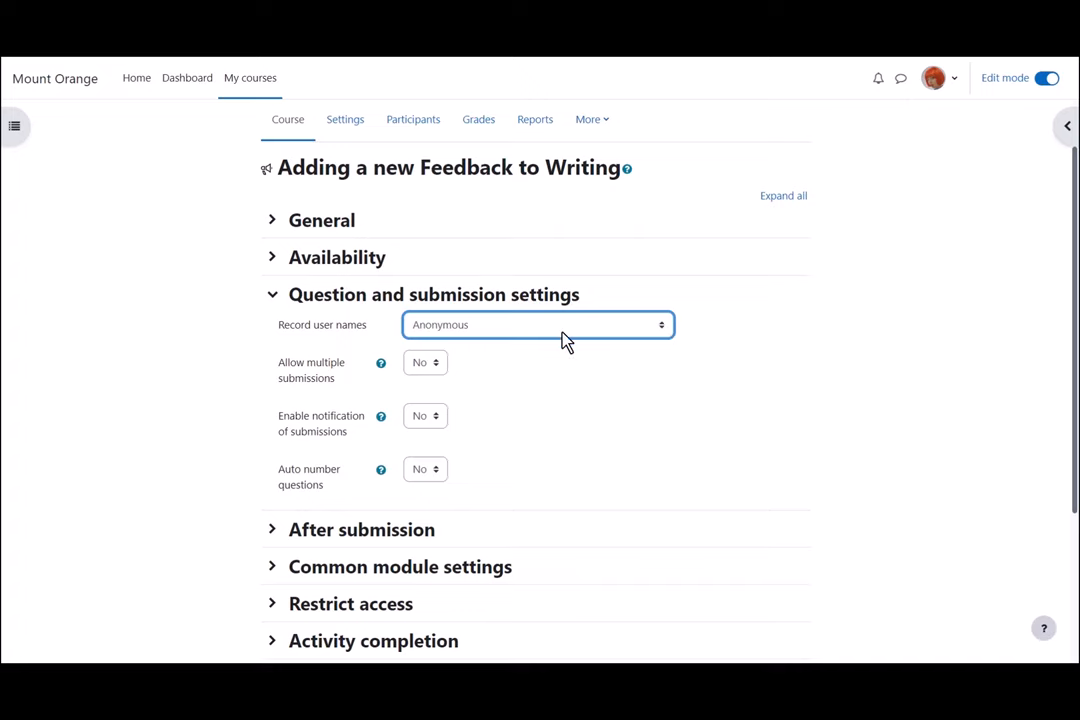
{"action": "left_click", "coordinate": [424, 362]}
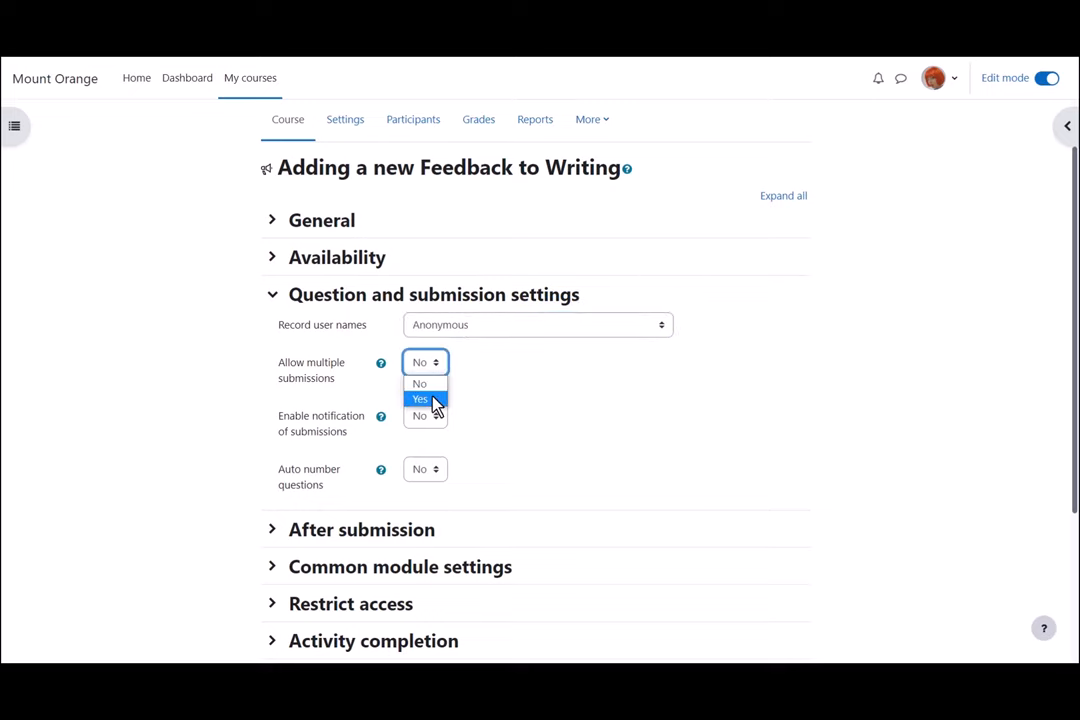
{"action": "left_click", "coordinate": [420, 398]}
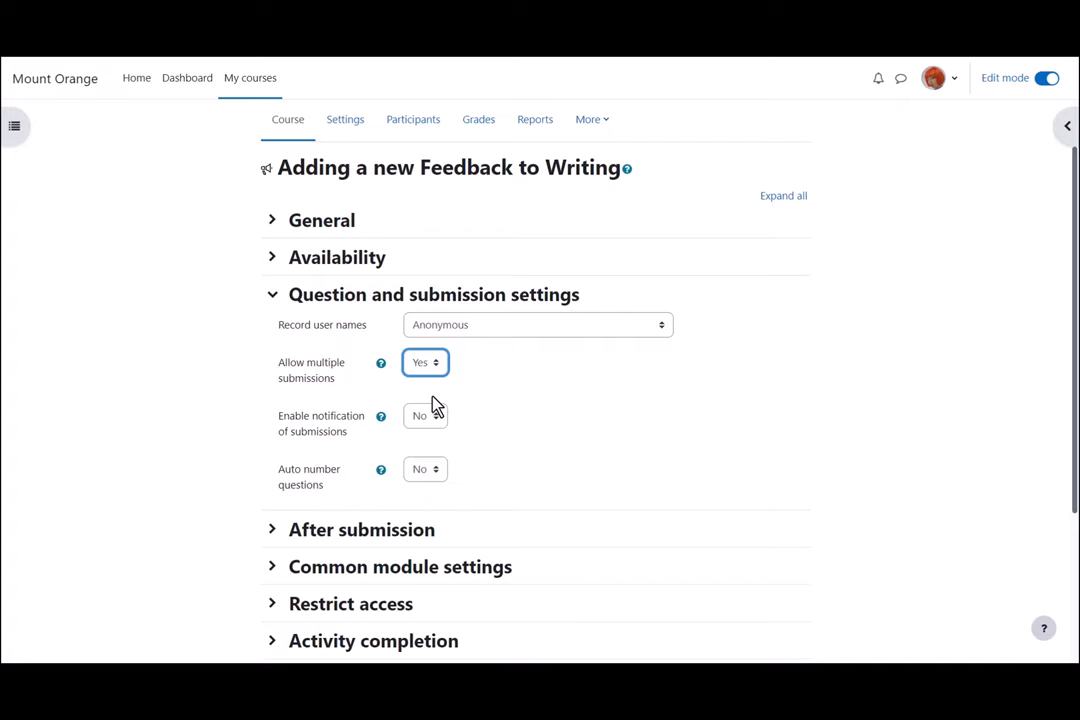
{"action": "left_click", "coordinate": [424, 414]}
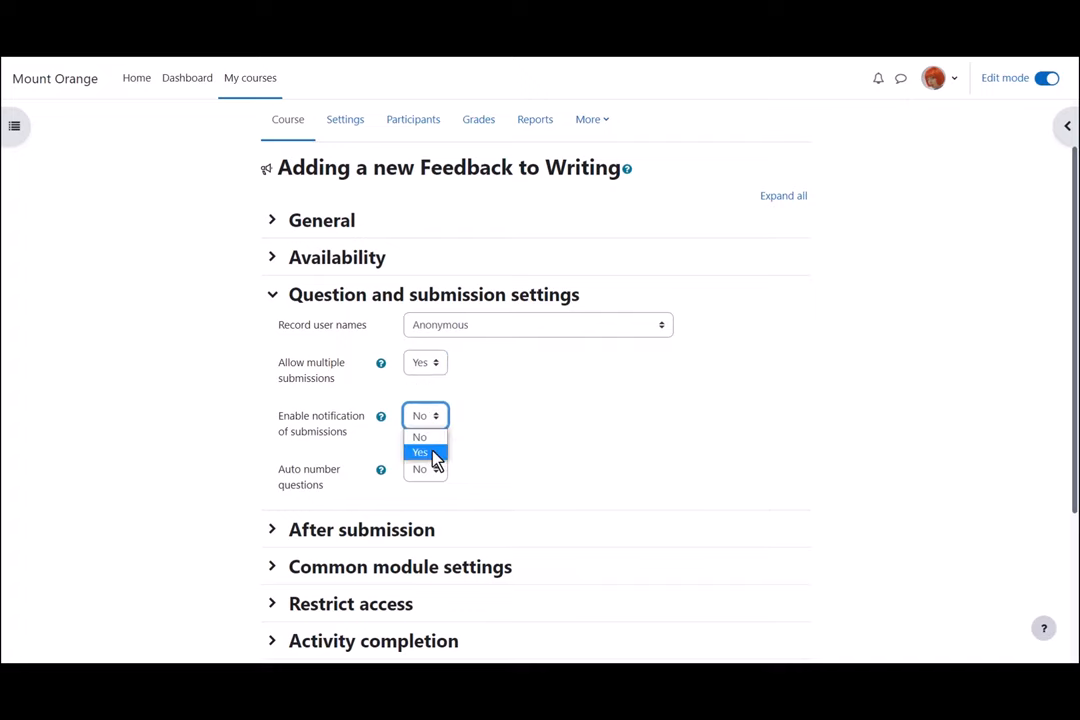
{"action": "left_click", "coordinate": [420, 452]}
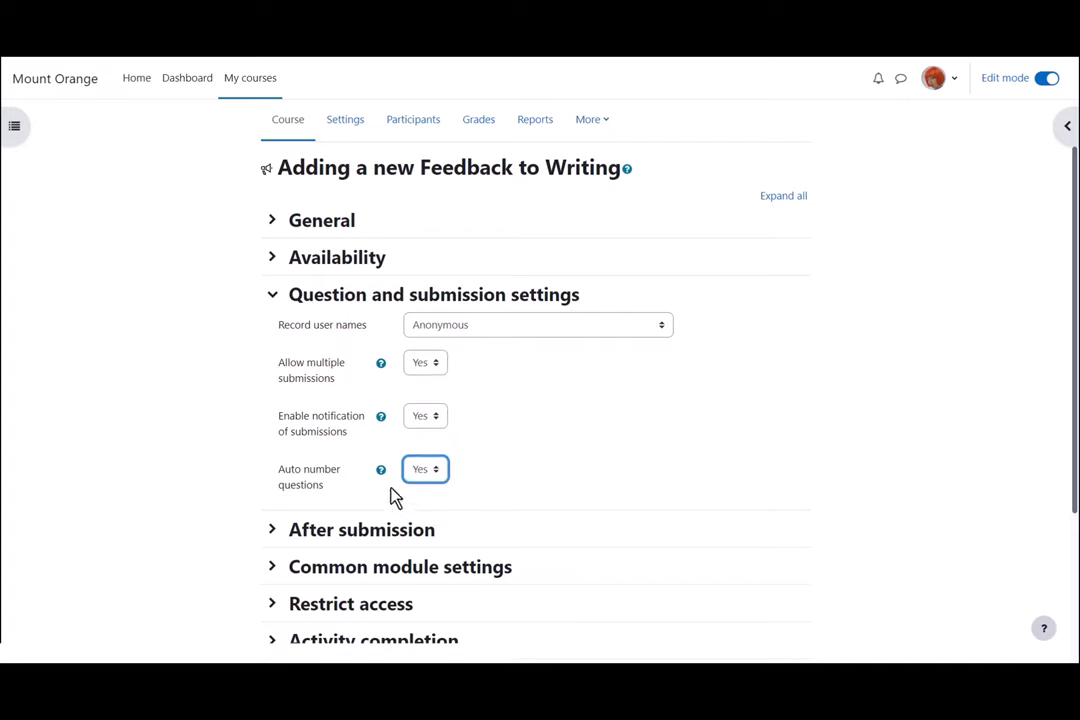
{"action": "left_click", "coordinate": [272, 294]}
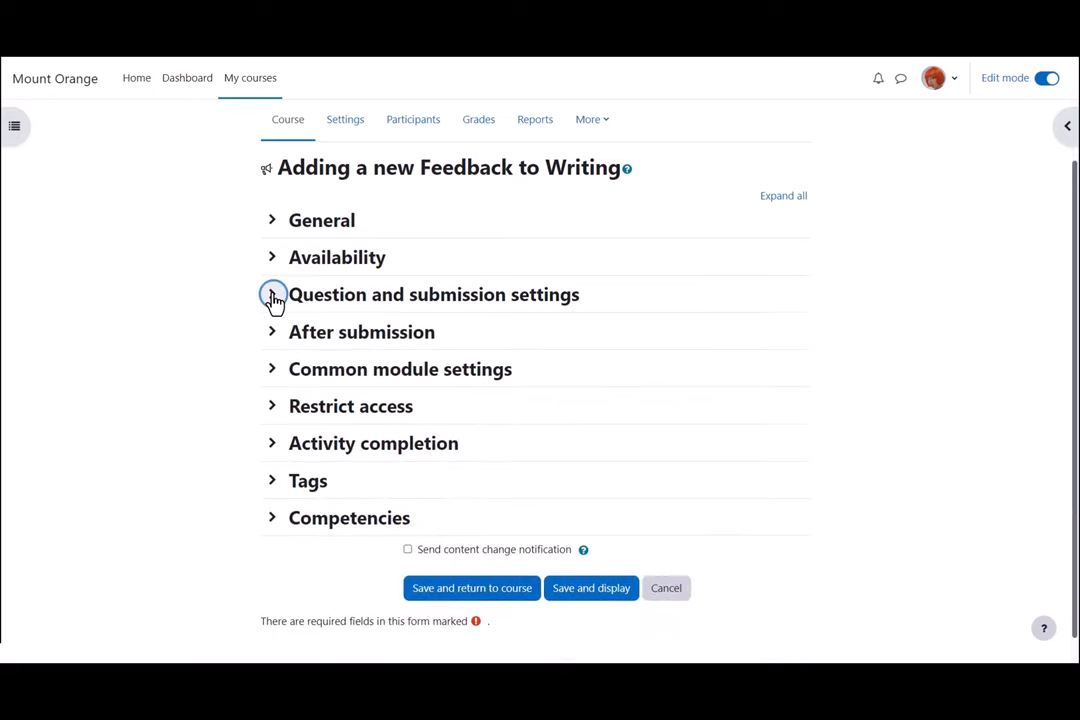
Step: Enter a completion message about 'making the course a better' experience in After submission
{"action": "left_click", "coordinate": [272, 294]}
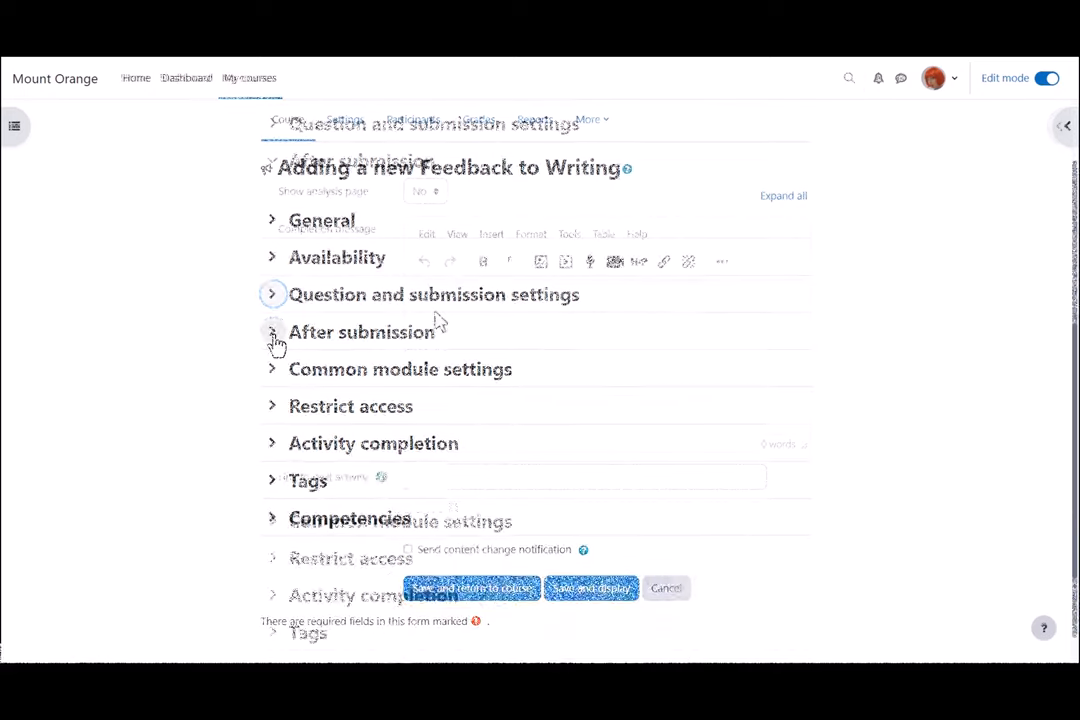
{"action": "left_click", "coordinate": [272, 332]}
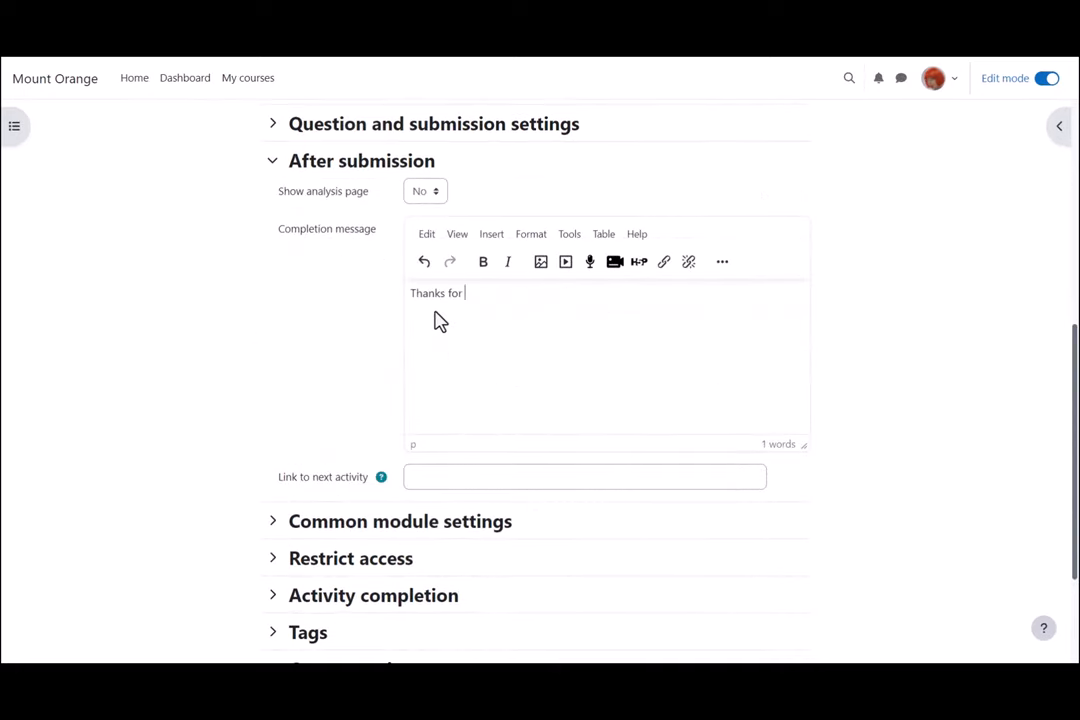
{"action": "type", "text": "making the course a better"}
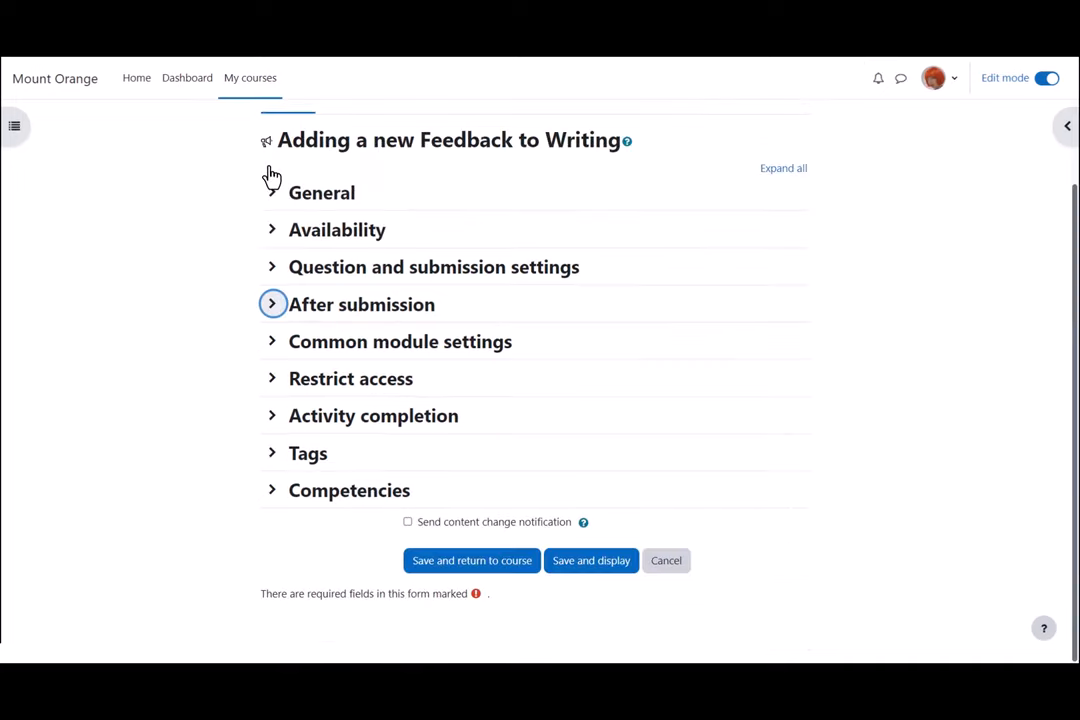
{"action": "mouse_move", "coordinate": [268, 418]}
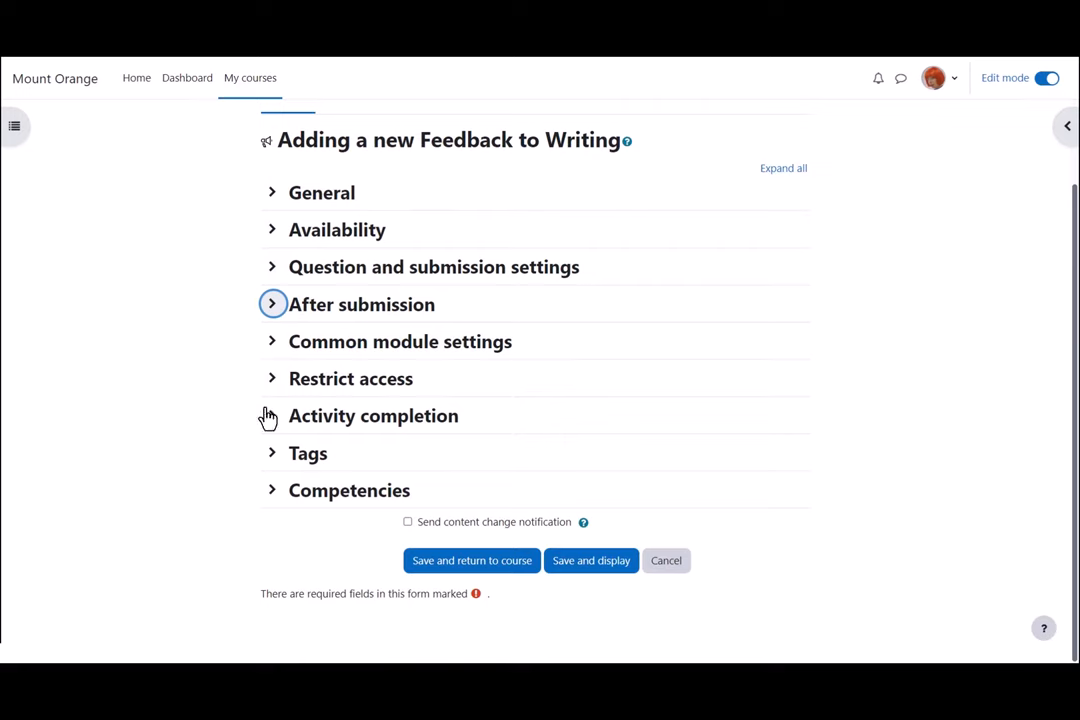
Step: Set completion to 'complete when conditions are met' and drop the Require view condition
{"action": "left_click", "coordinate": [272, 416]}
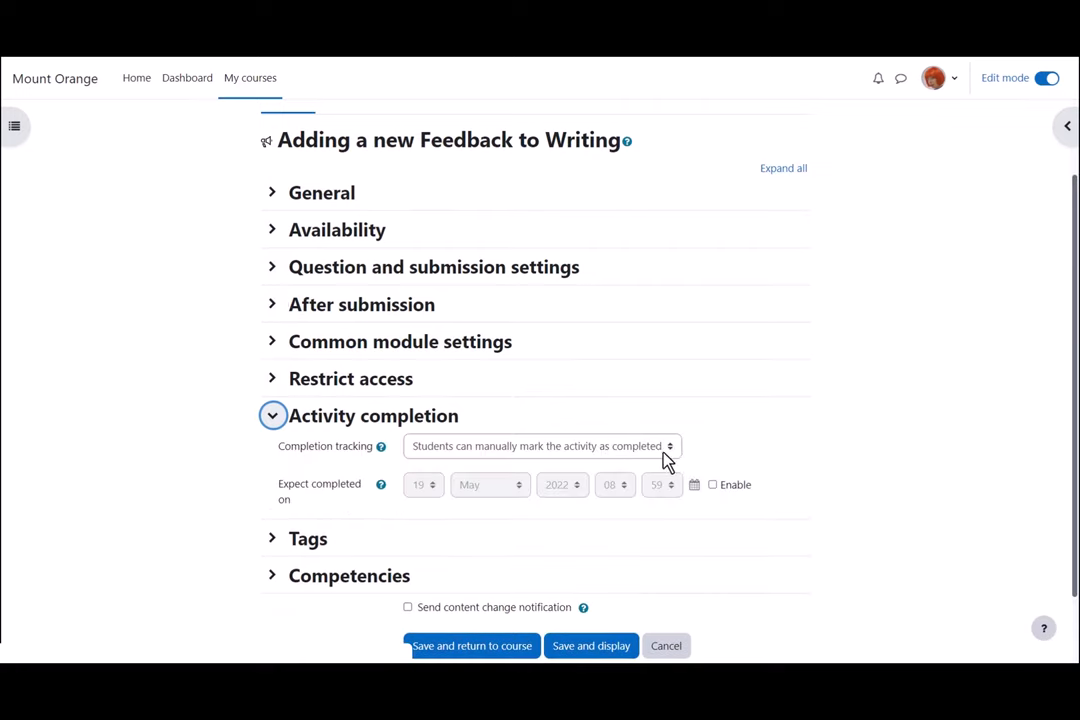
{"action": "left_click", "coordinate": [540, 446]}
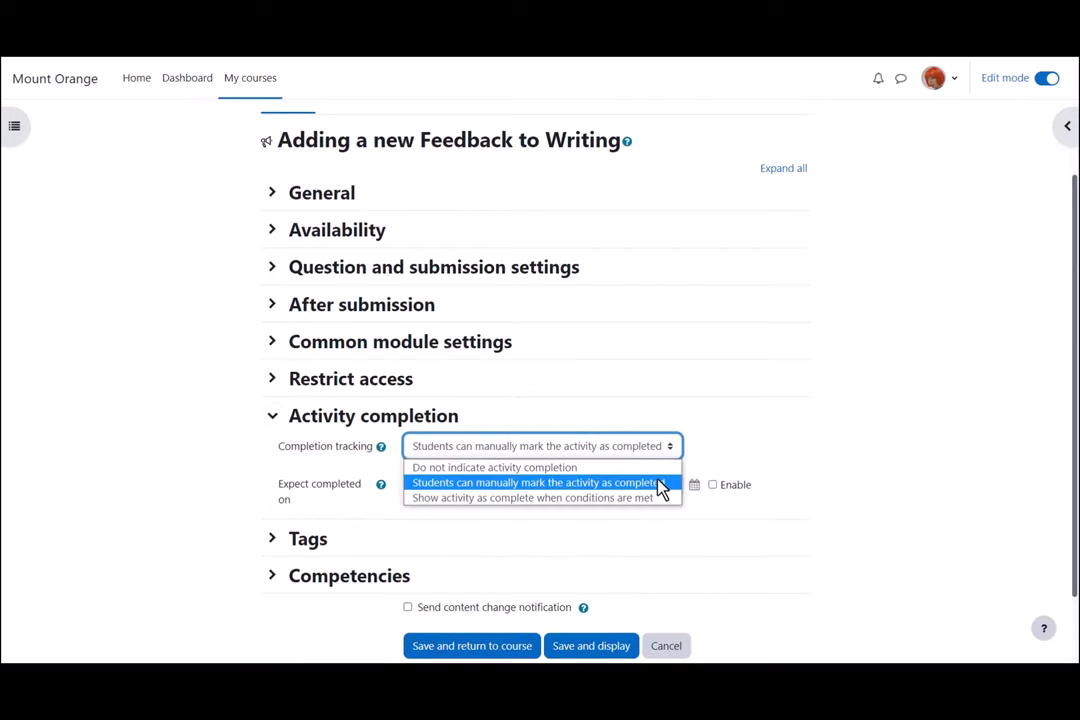
{"action": "mouse_move", "coordinate": [648, 498]}
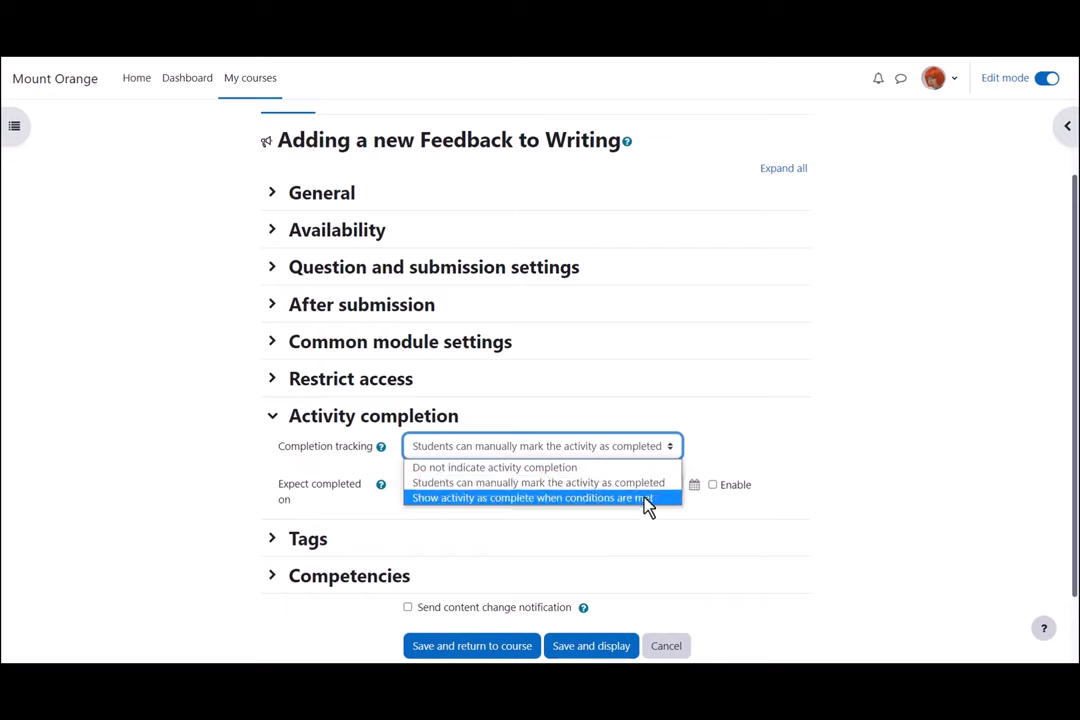
{"action": "left_click", "coordinate": [528, 496]}
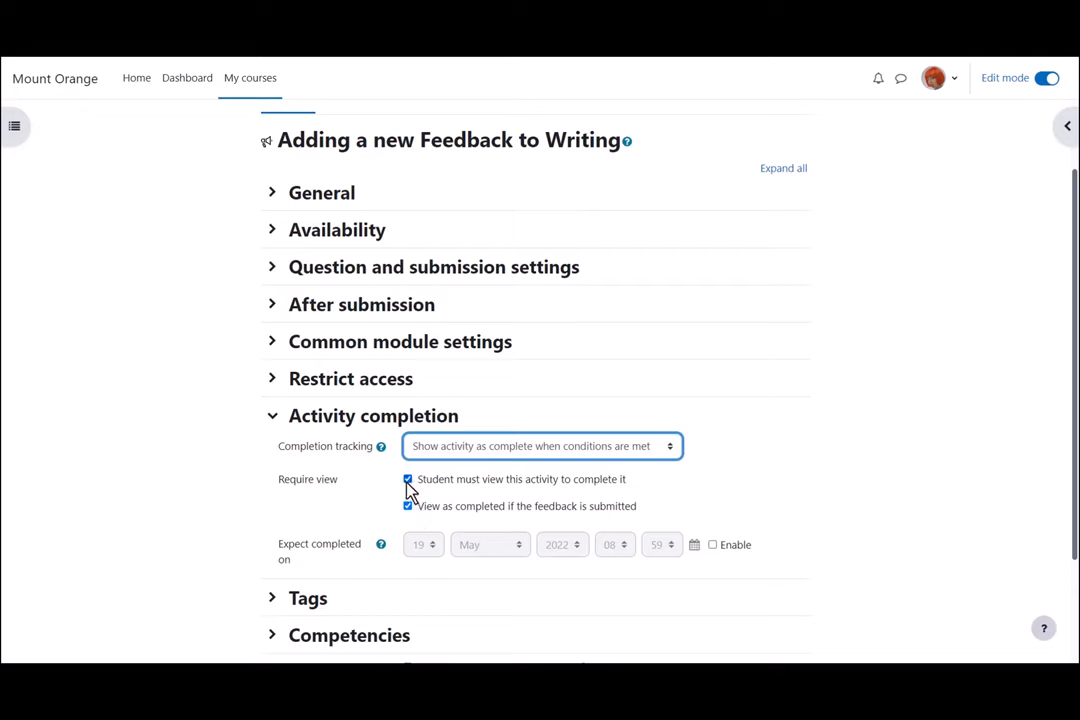
{"action": "left_click", "coordinate": [408, 480]}
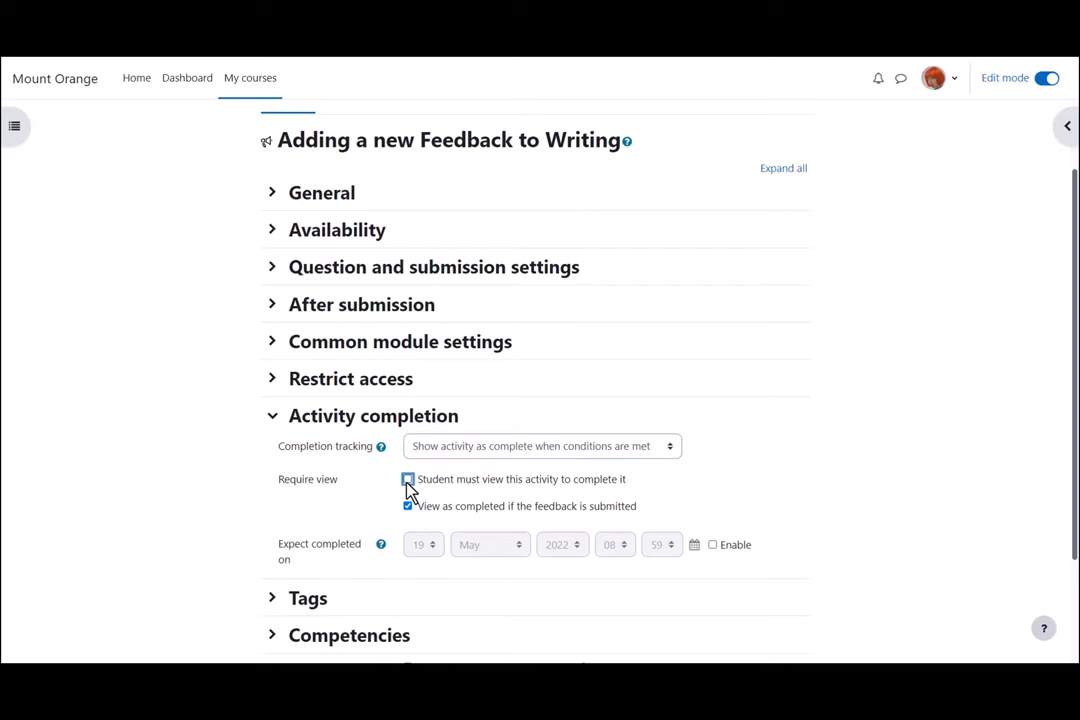
{"action": "left_click", "coordinate": [272, 414]}
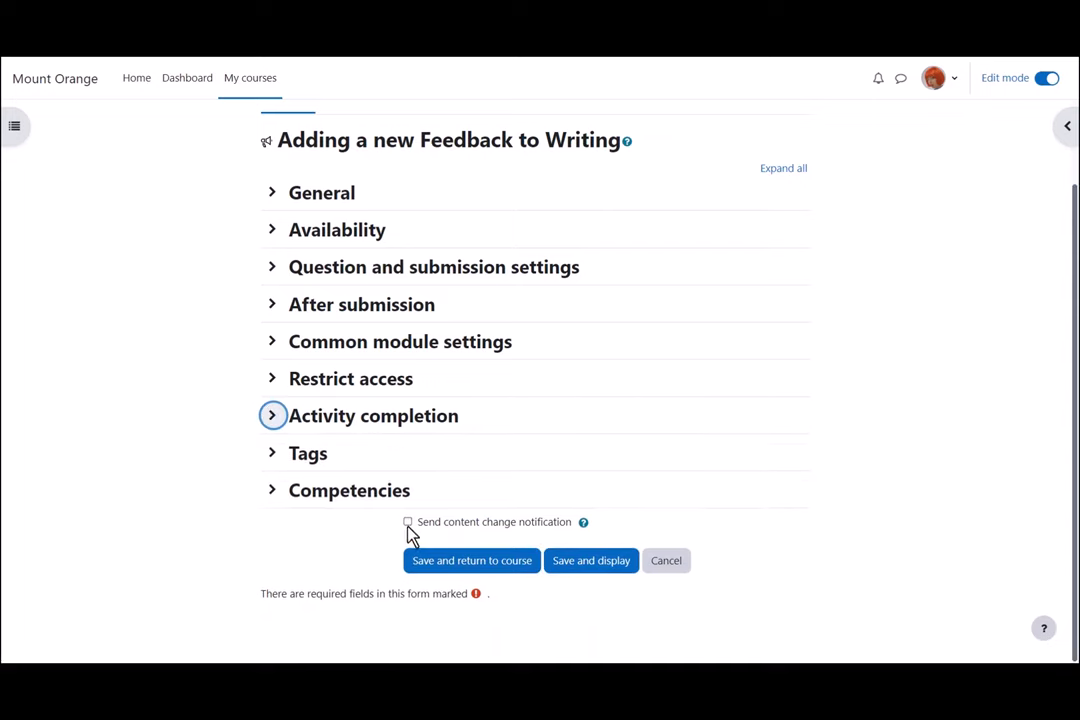
Step: Turn on the content change notification and save and display the feedback
{"action": "left_click", "coordinate": [408, 522]}
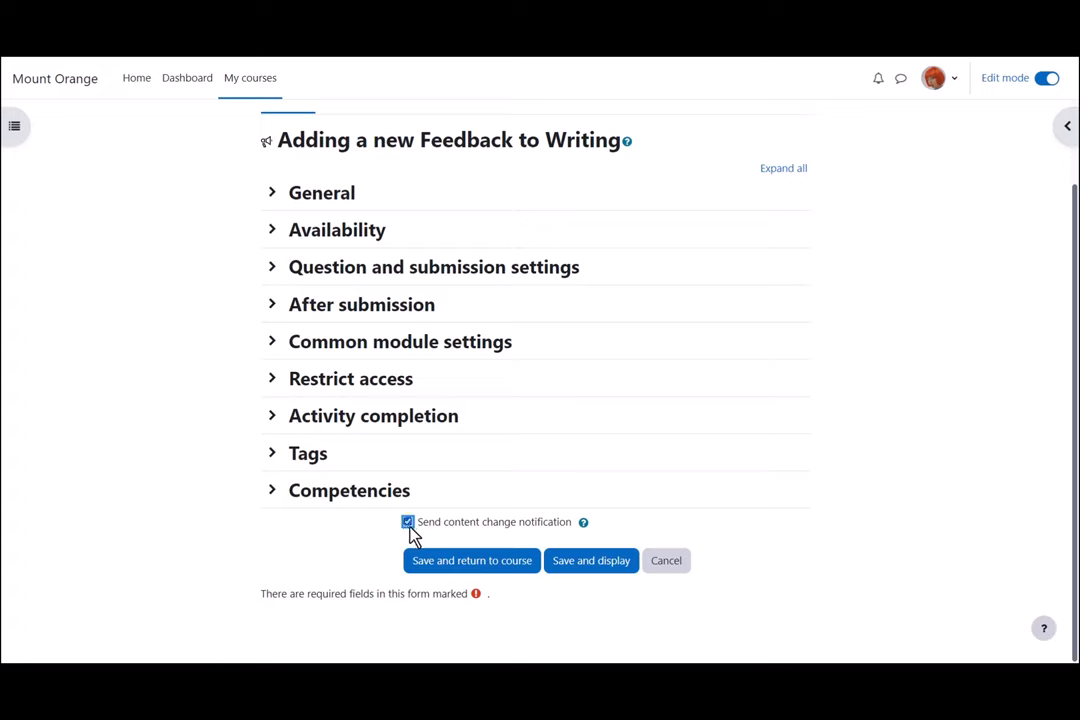
{"action": "mouse_move", "coordinate": [592, 578]}
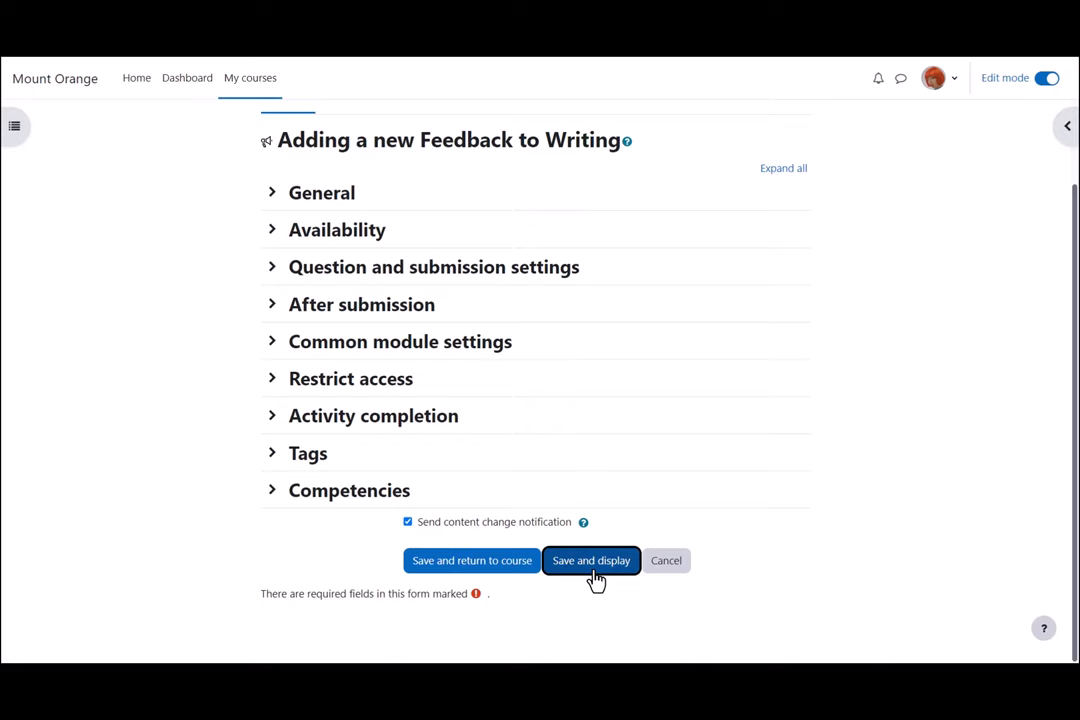
{"action": "left_click", "coordinate": [592, 560]}
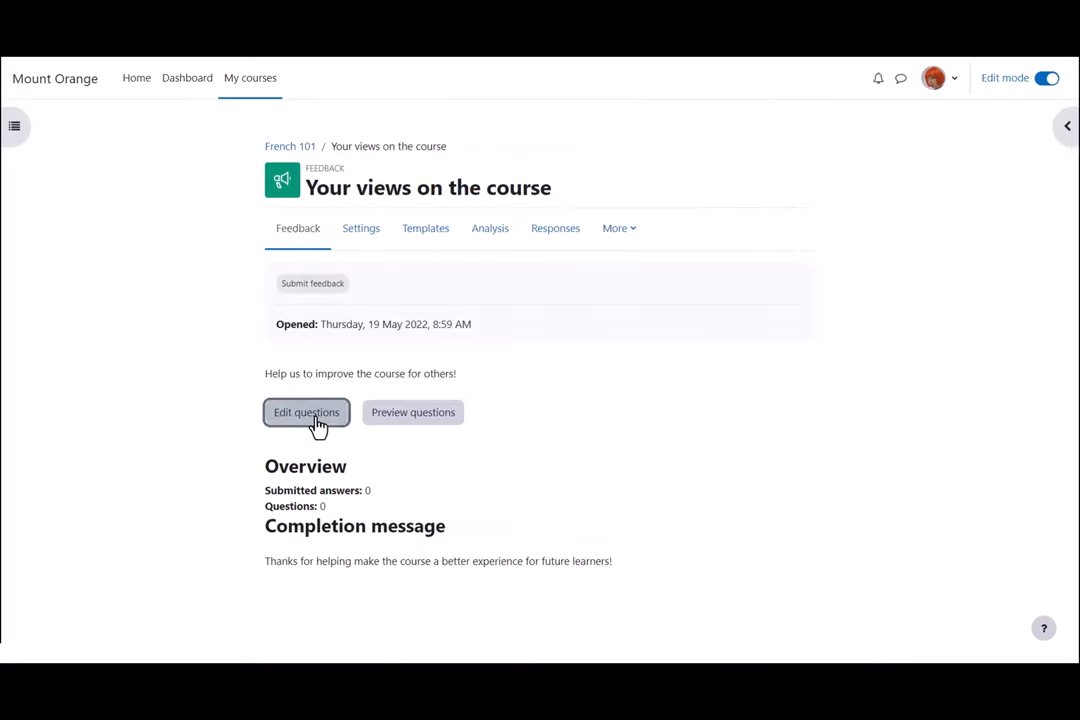
Step: Add a required multiple choice question 'How do you rate this course?'
{"action": "left_click", "coordinate": [306, 412]}
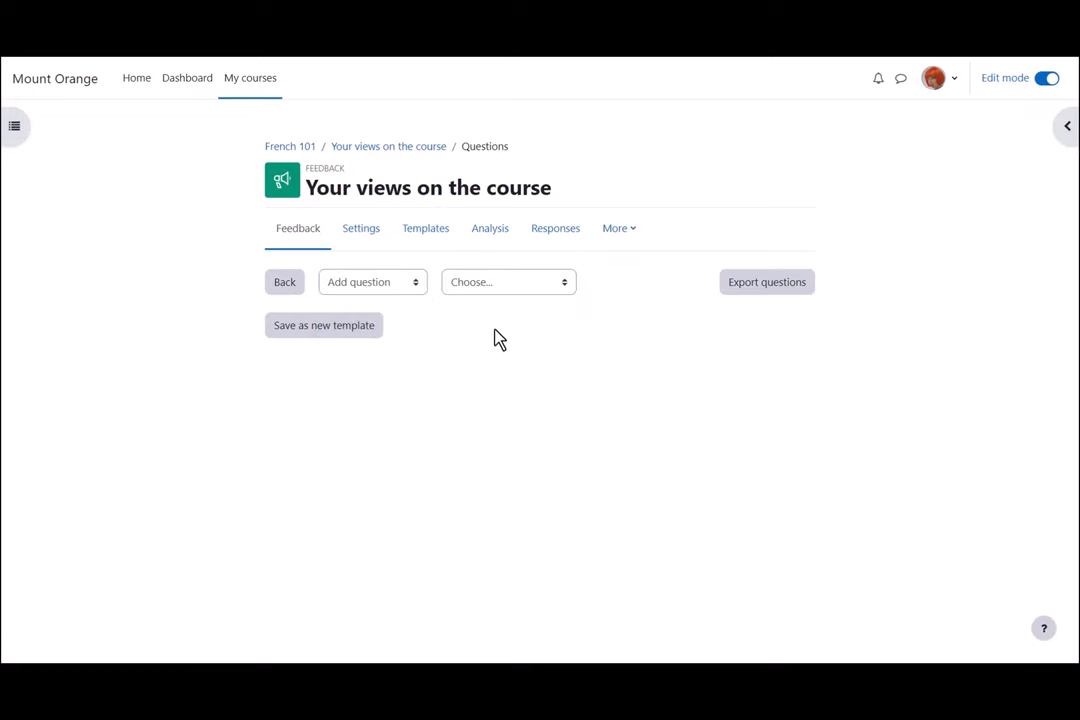
{"action": "left_click", "coordinate": [508, 280]}
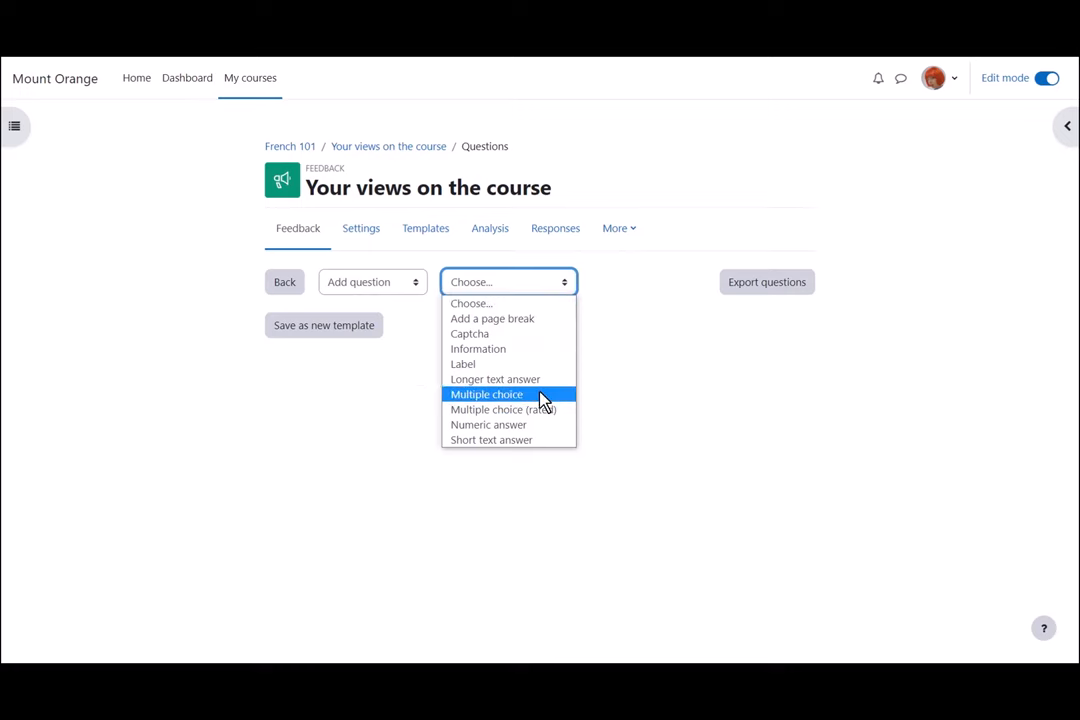
{"action": "left_click", "coordinate": [488, 394]}
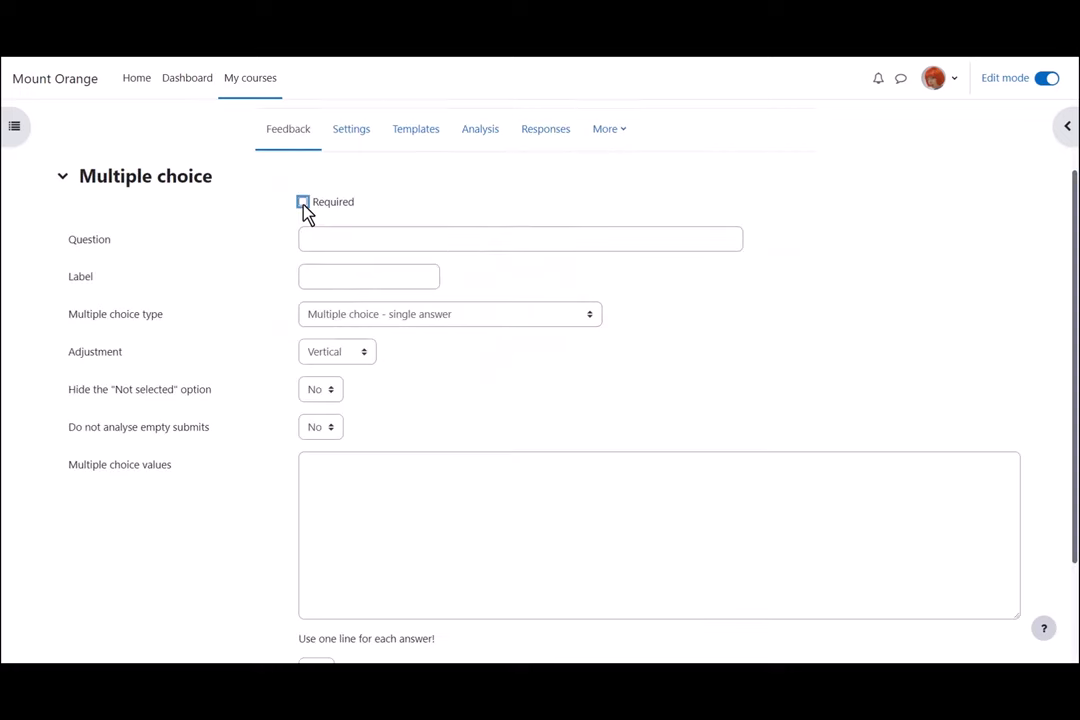
{"action": "left_click", "coordinate": [304, 200]}
{"action": "type", "text": "How do you "}
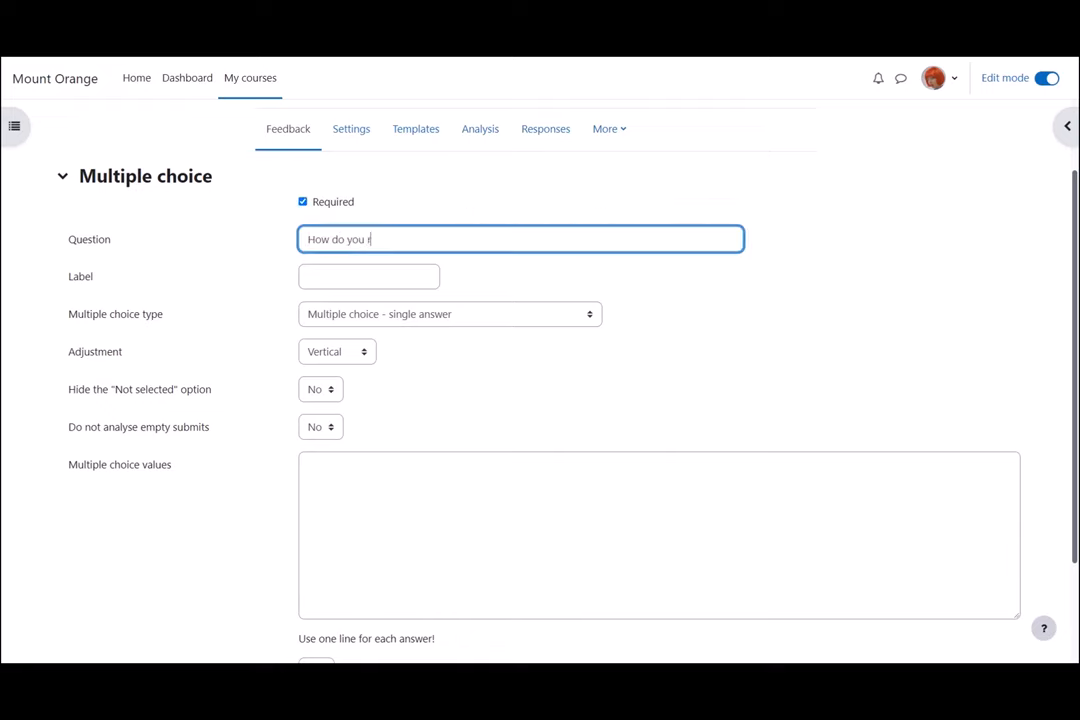
{"action": "type", "text": "rate this course"}
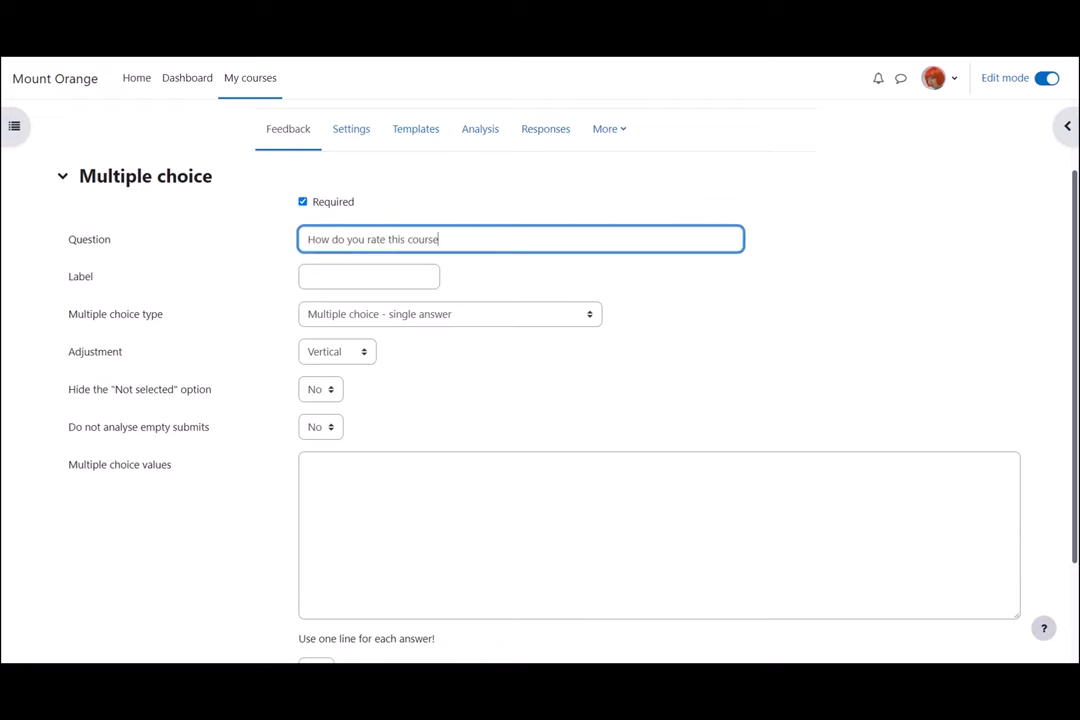
{"action": "type", "text": "?"}
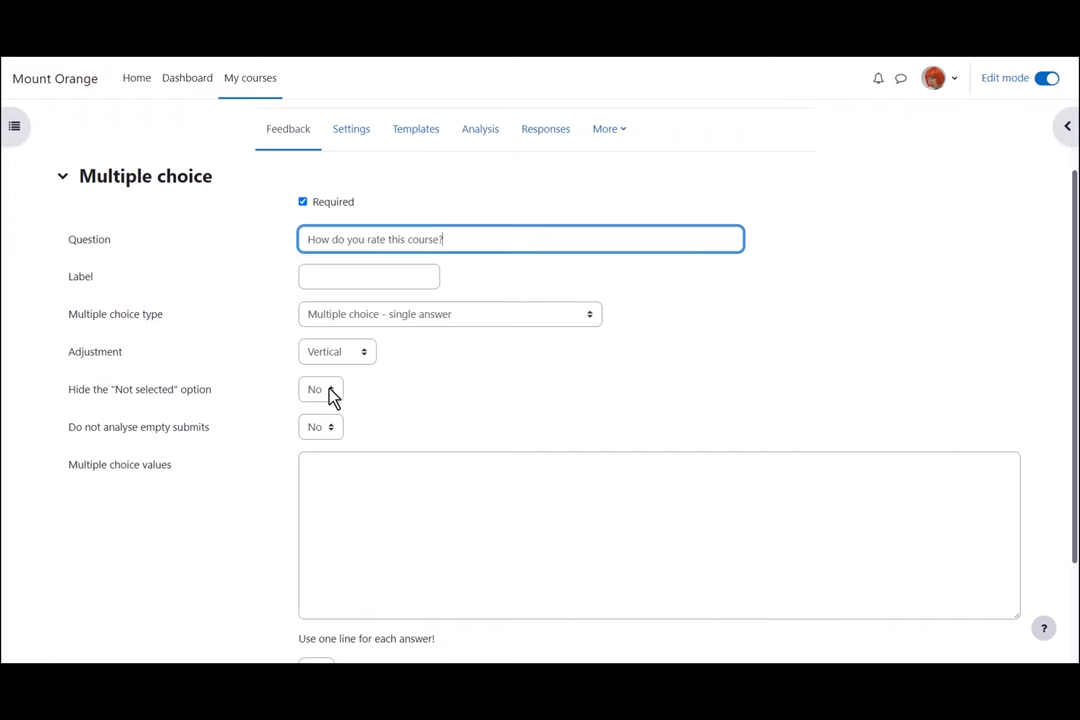
Step: Hide the Not selected option and enter values from Outstanding down to Satisfactory
{"action": "left_click", "coordinate": [320, 388]}
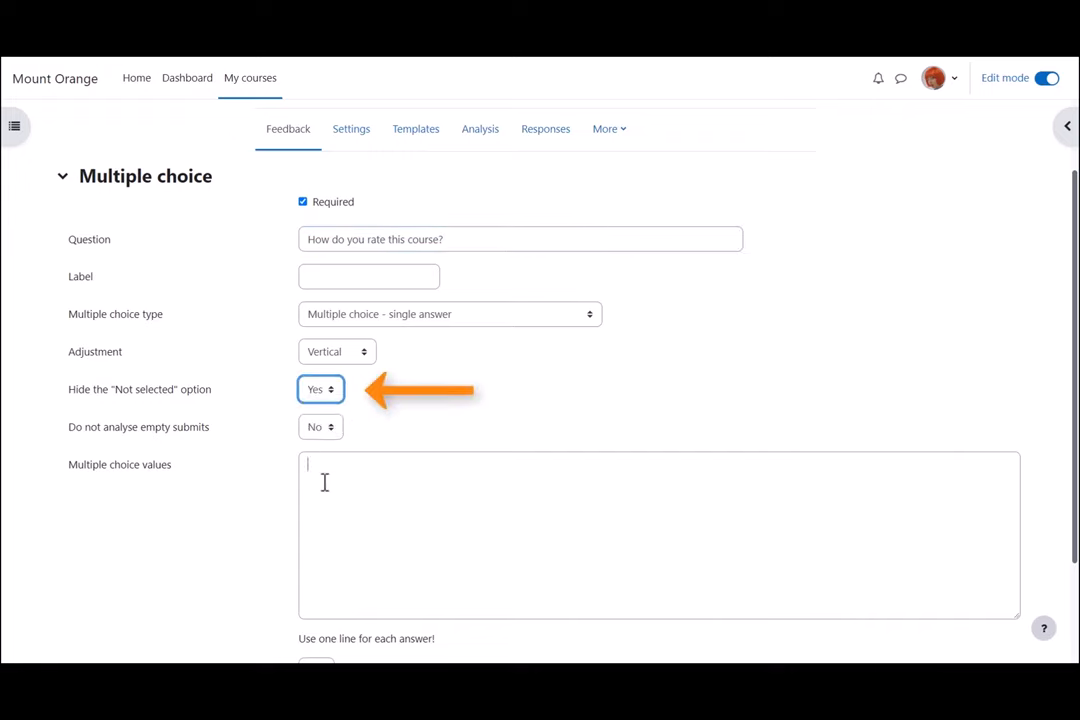
{"action": "type", "text": "Outstanding"}
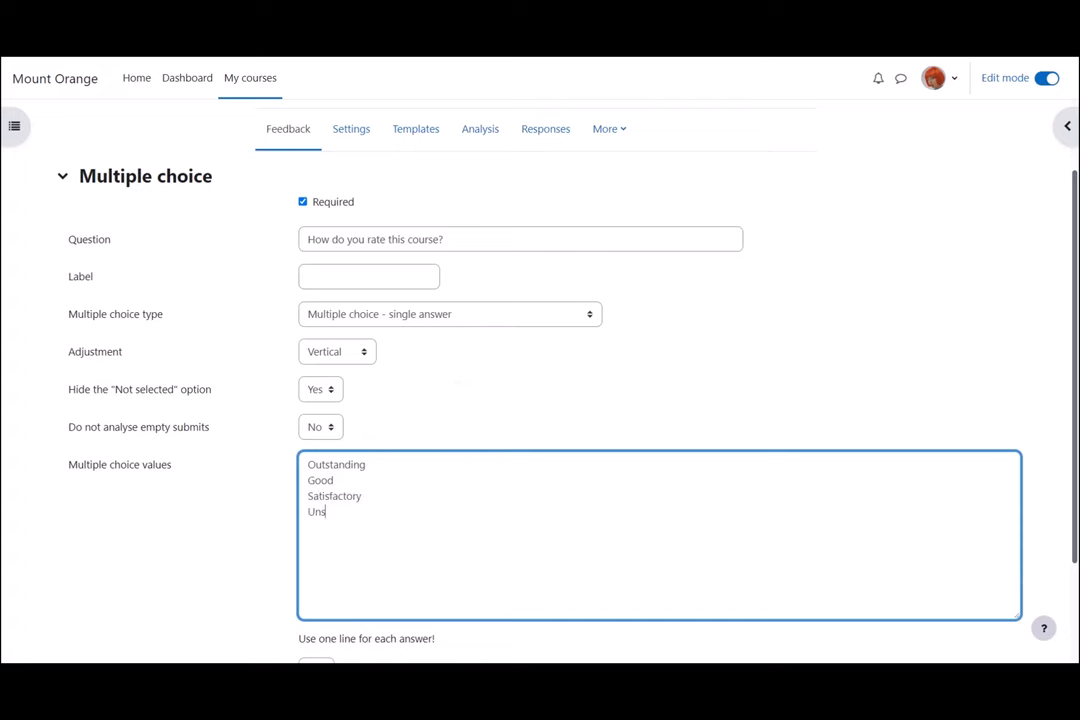
{"action": "type", "text": "atisfa"}
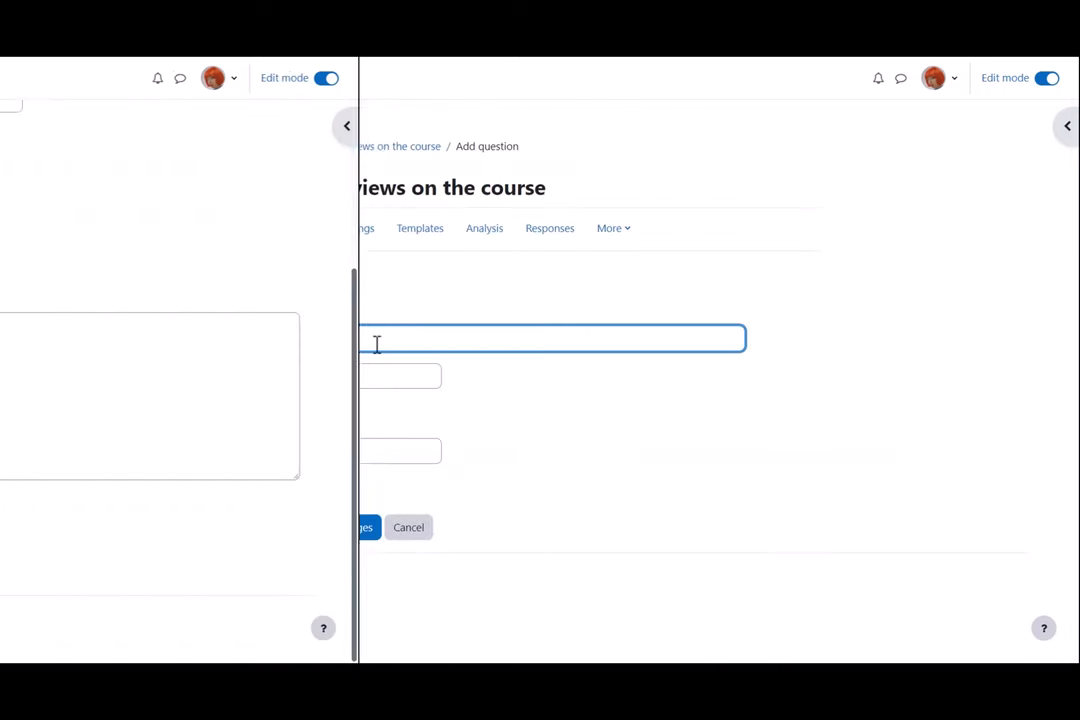
Step: Enter 'Describe the course in one word to other students' and save the short text question
{"action": "type", "text": "Describe the course in one word to other students."}
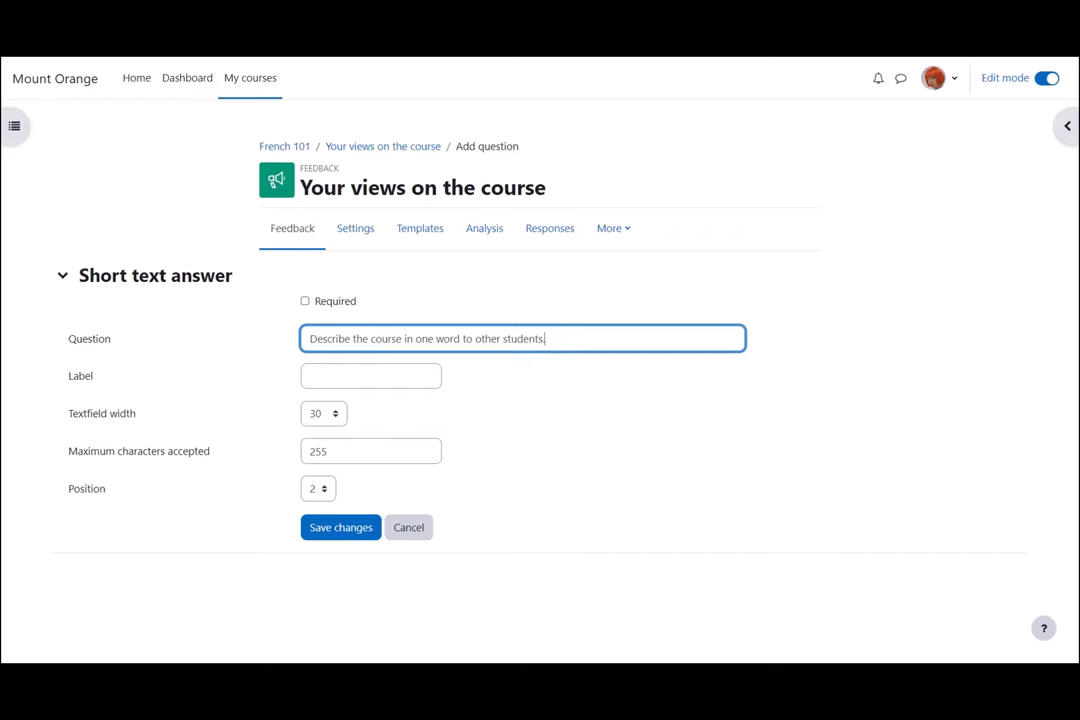
{"action": "mouse_move", "coordinate": [340, 442]}
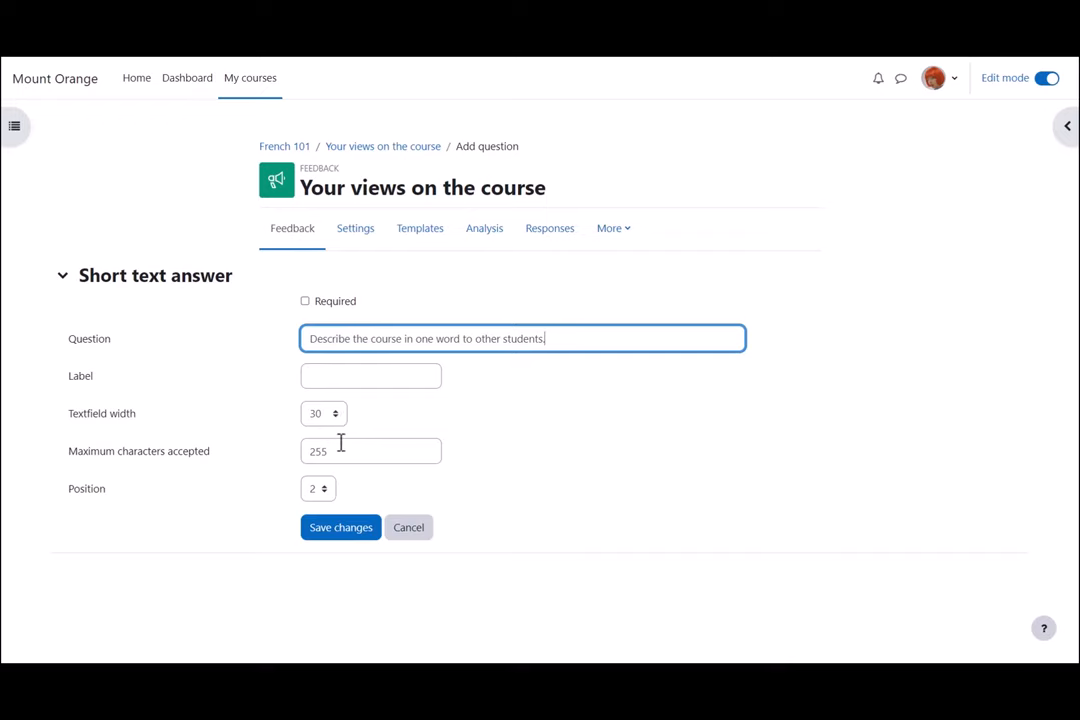
{"action": "mouse_move", "coordinate": [340, 456]}
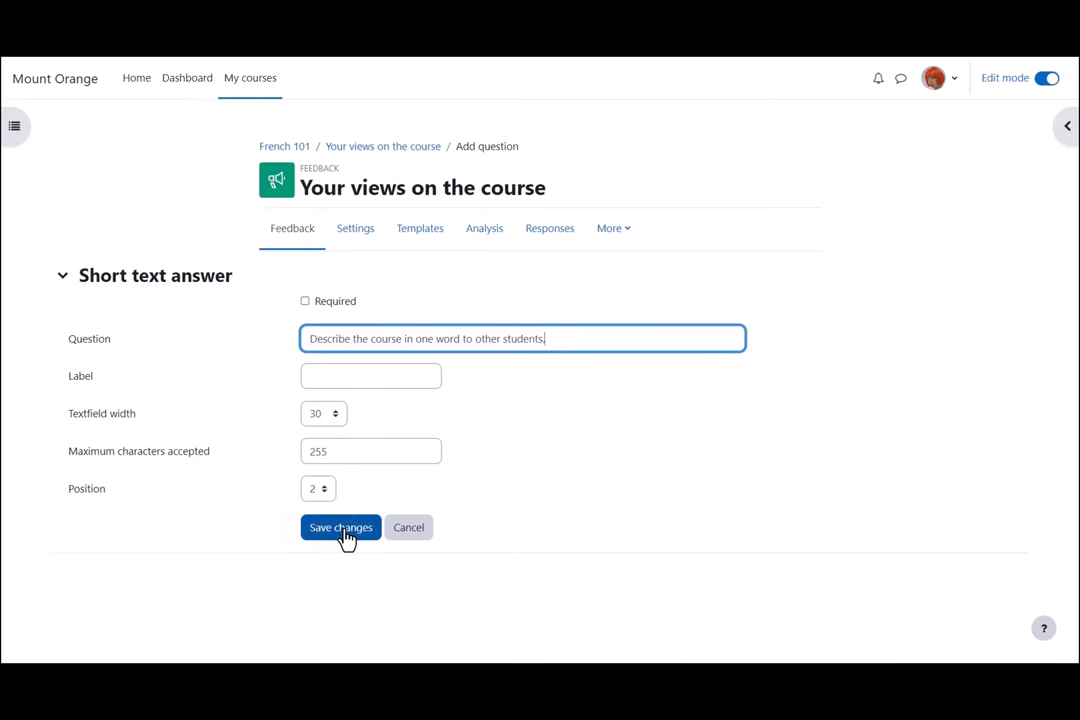
{"action": "left_click", "coordinate": [340, 528]}
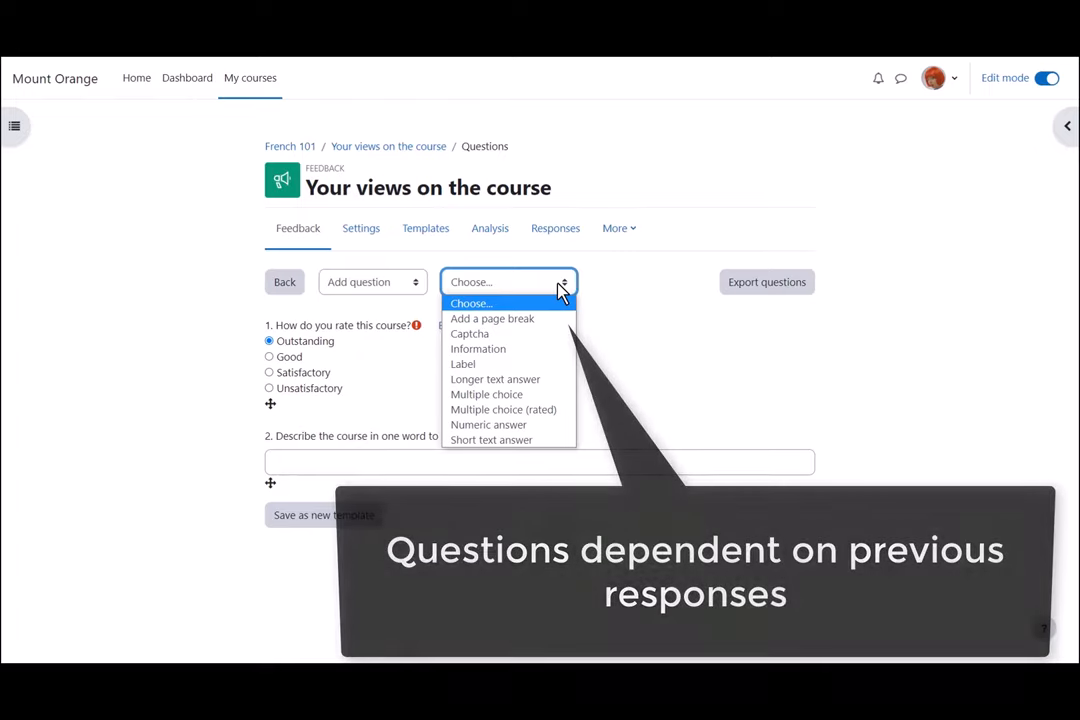
Step: Add the Yes/No Moodle app question, insert a page break after it, and start another multiple choice question
{"action": "left_click", "coordinate": [486, 394]}
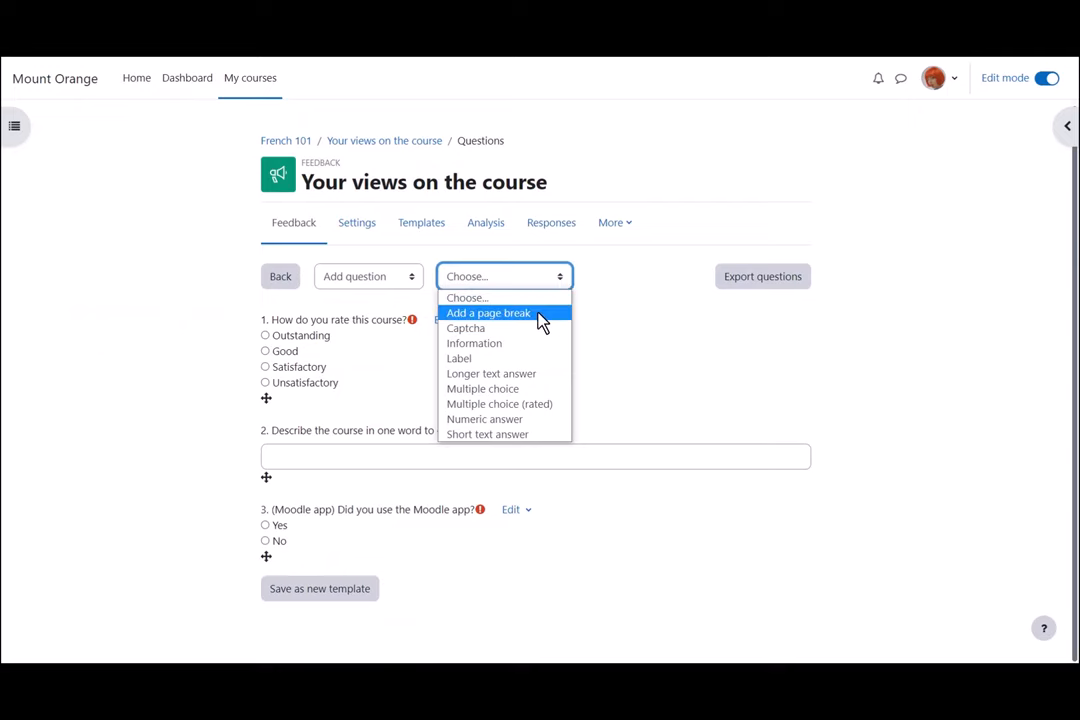
{"action": "left_click", "coordinate": [488, 312]}
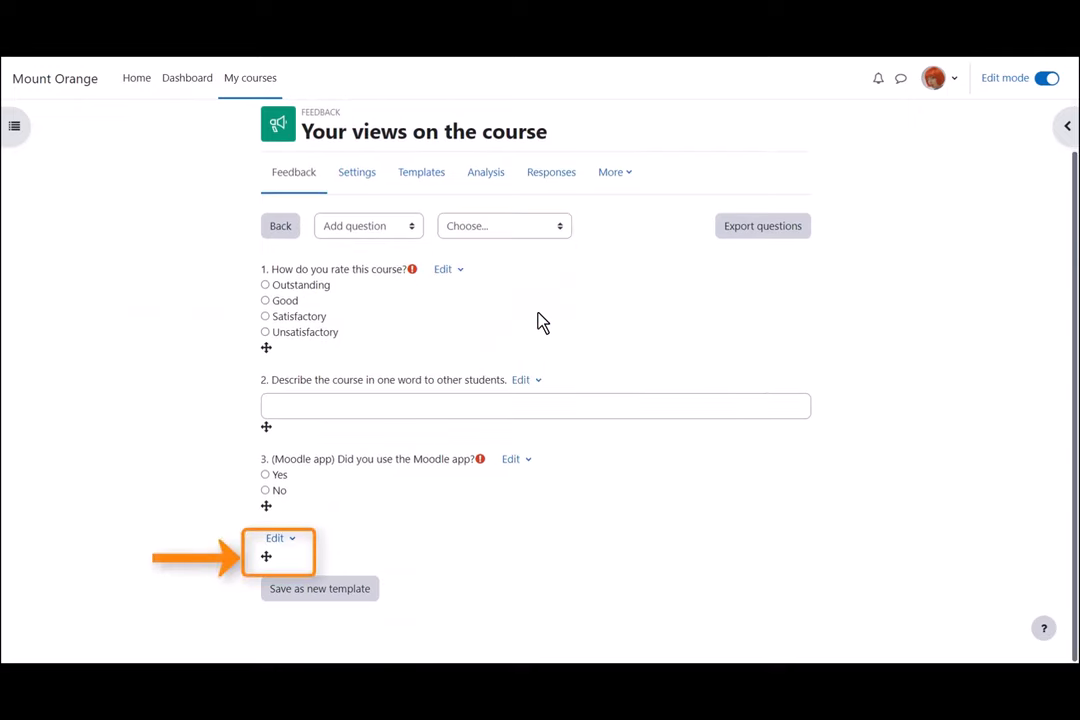
{"action": "left_click", "coordinate": [504, 224]}
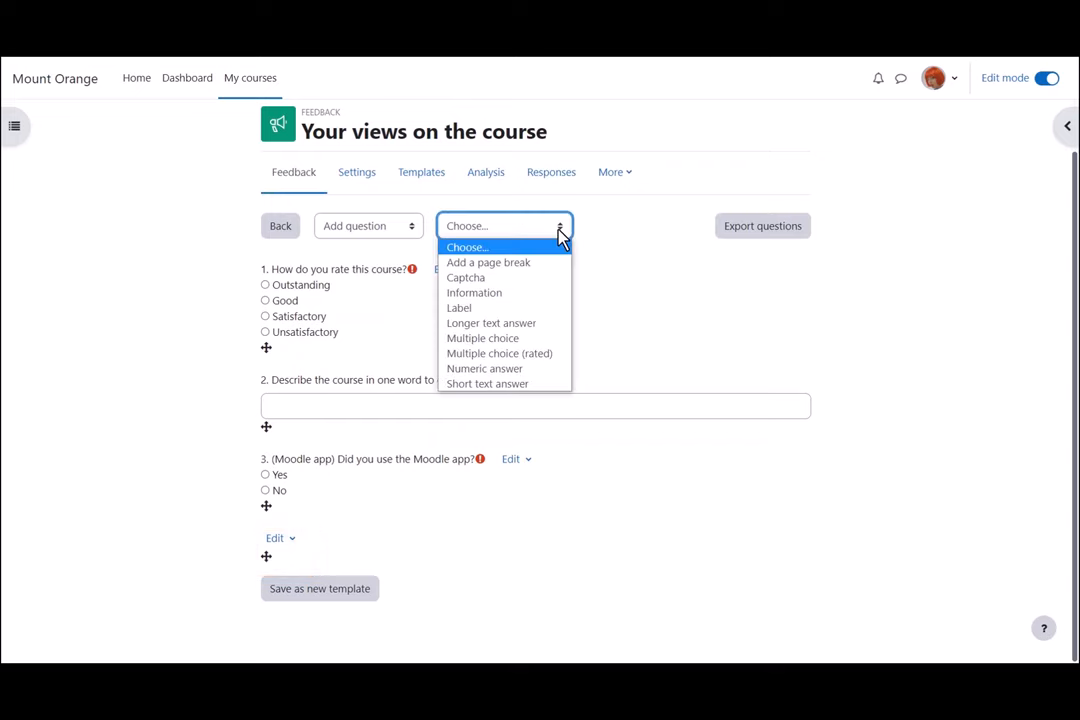
{"action": "left_click", "coordinate": [482, 338]}
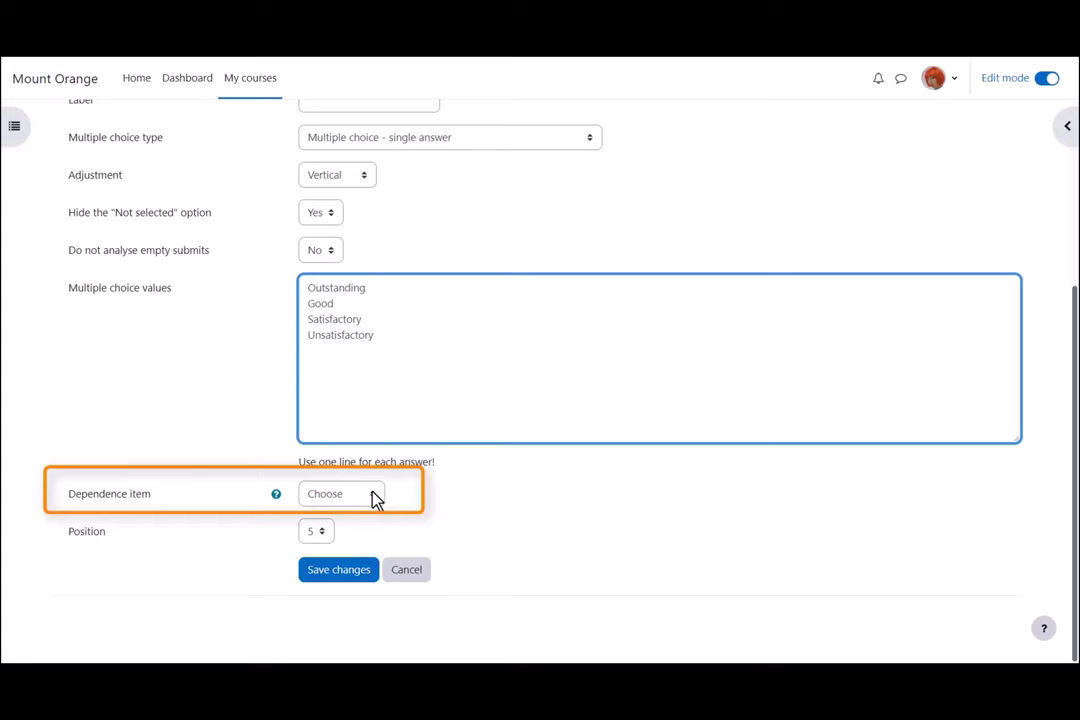
Step: Make the question depend on the Moodle app item with value Yes and save it
{"action": "left_click", "coordinate": [340, 492]}
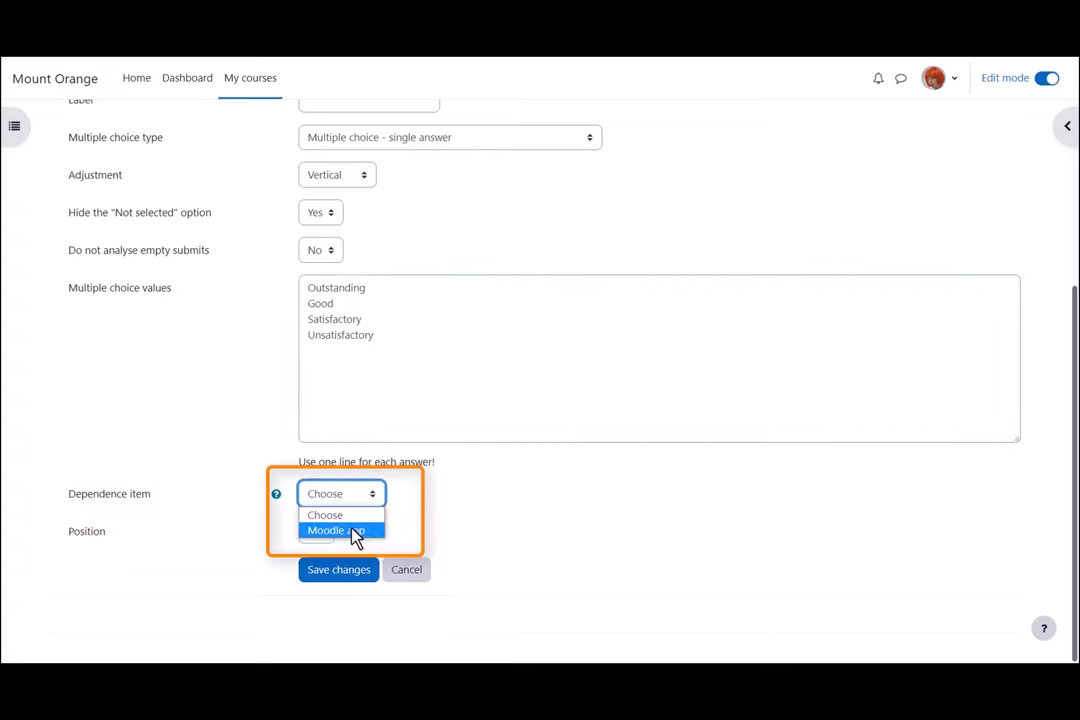
{"action": "left_click", "coordinate": [340, 530]}
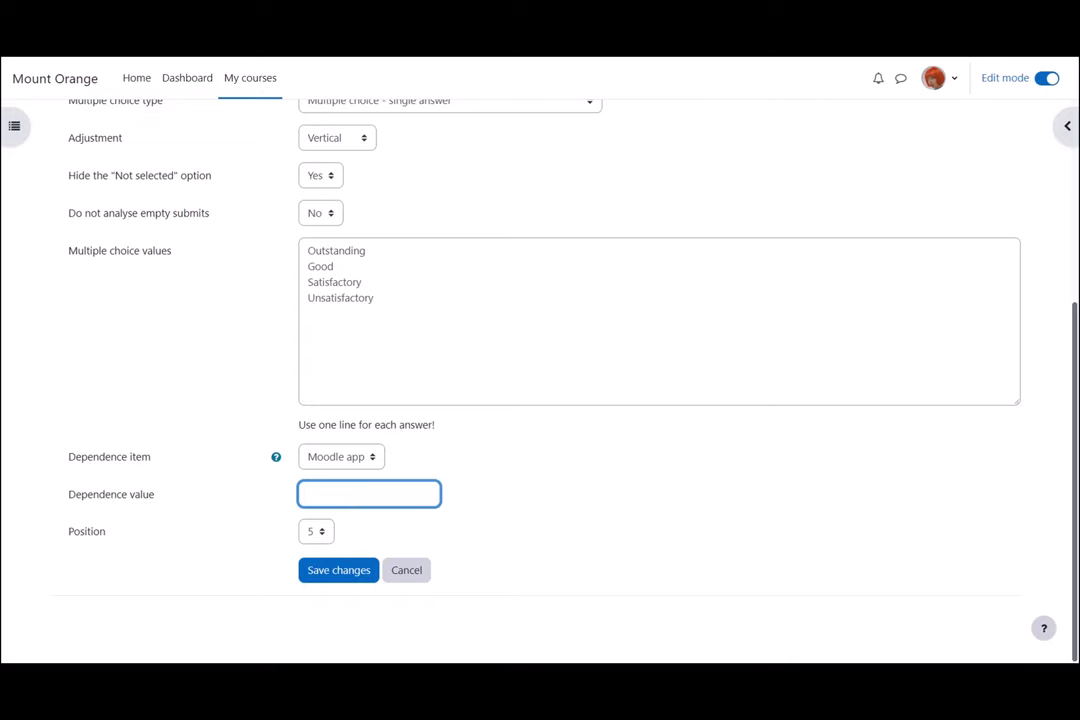
{"action": "type", "text": "Yes"}
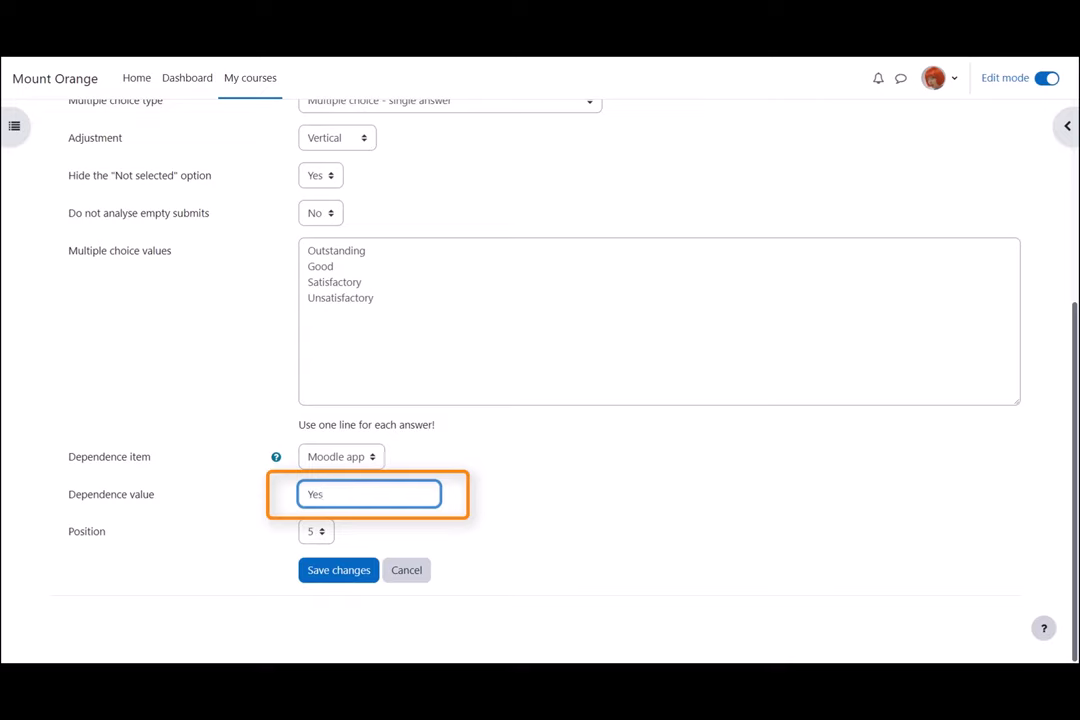
{"action": "mouse_move", "coordinate": [352, 552]}
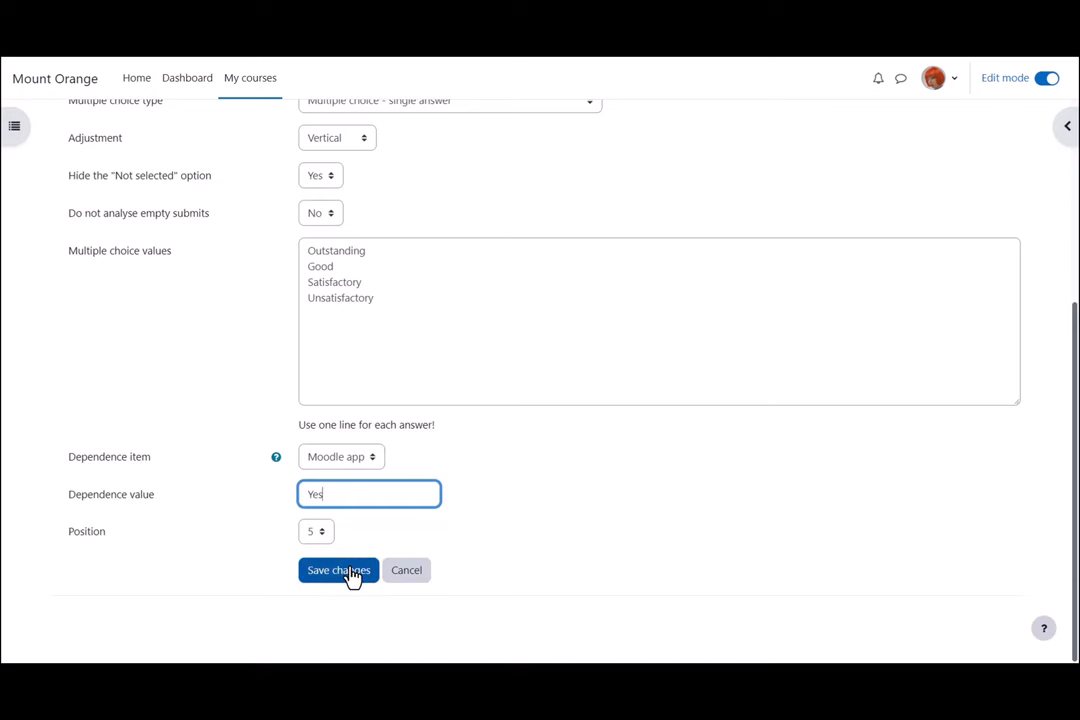
{"action": "left_click", "coordinate": [338, 570]}
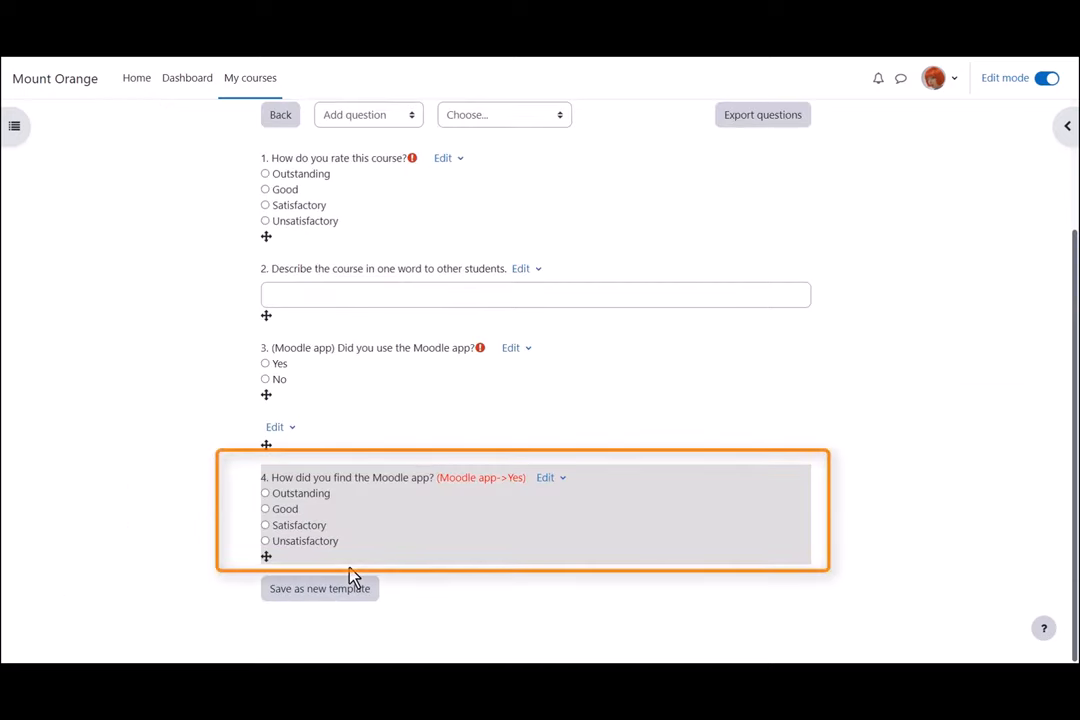
Step: Insert a page break, then add the longer-text question 'Any comments you would like to make?'
{"action": "left_click", "coordinate": [264, 188]}
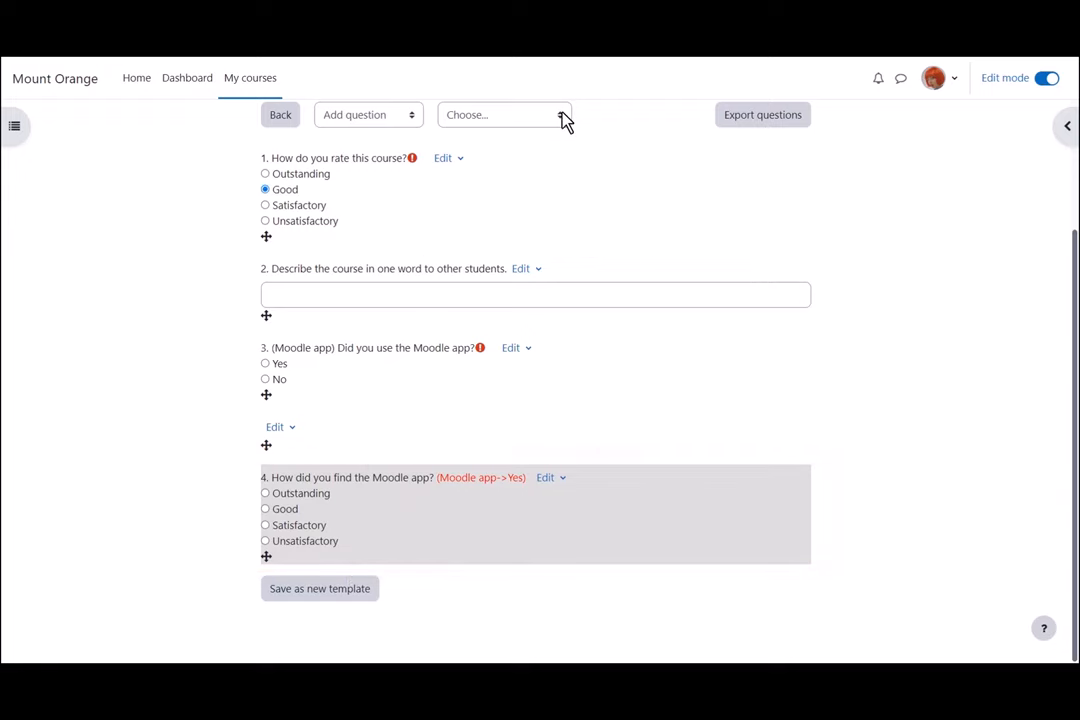
{"action": "left_click", "coordinate": [504, 114]}
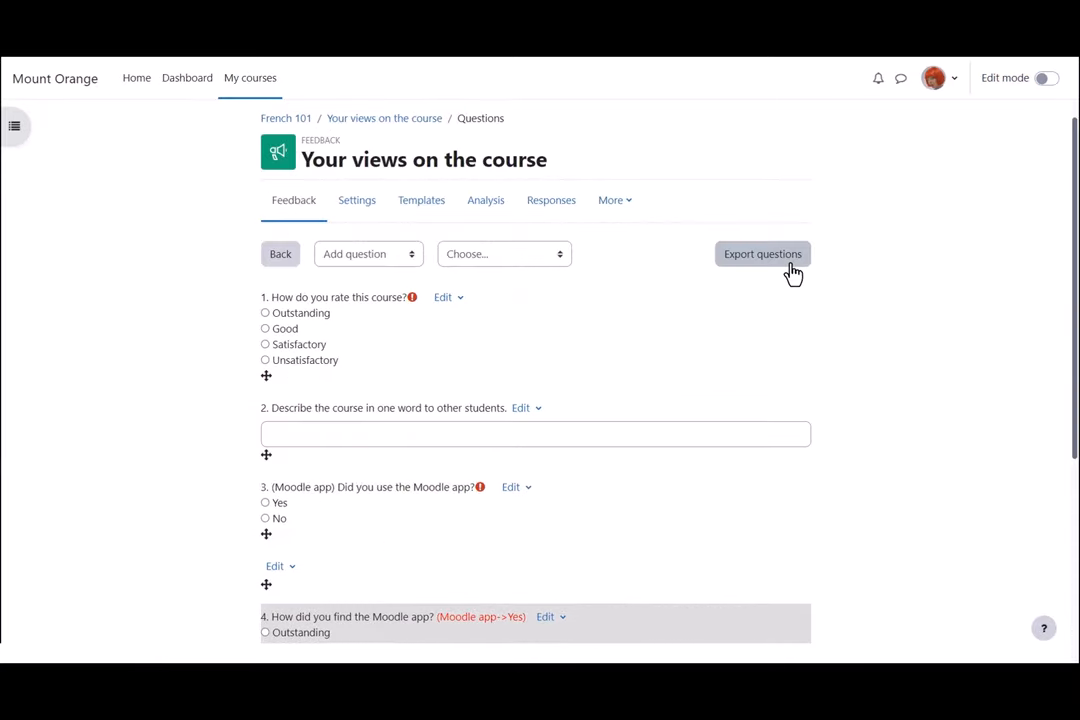
{"action": "scroll", "scroll_direction": "down", "scroll_amount": 3}
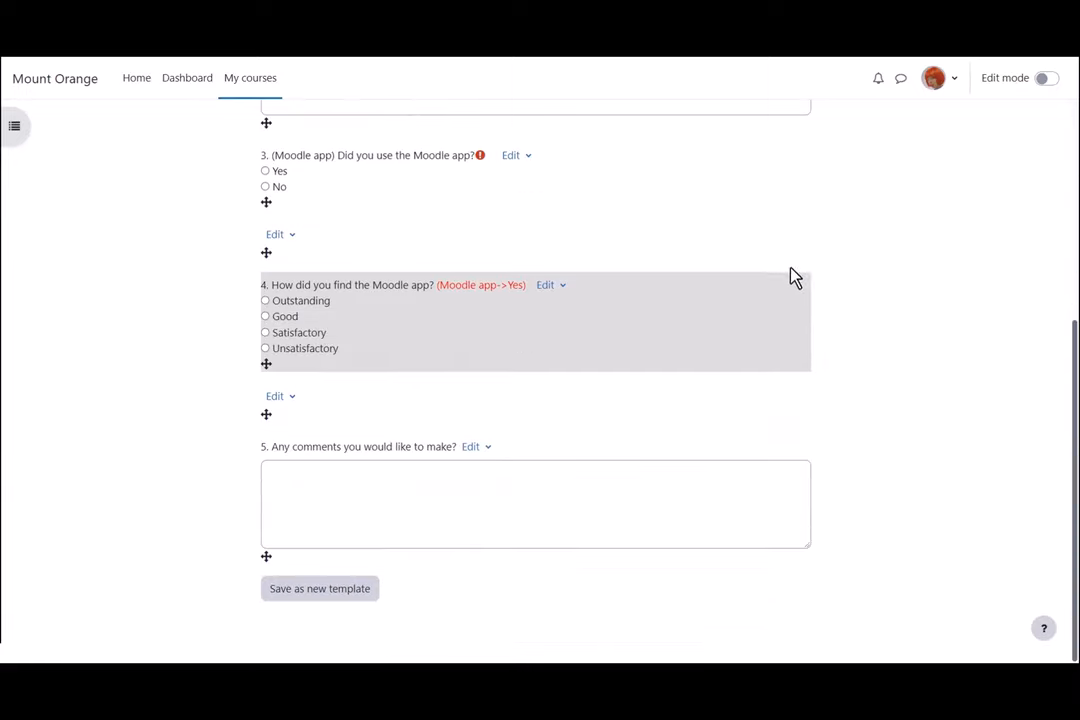
{"action": "mouse_move", "coordinate": [348, 600]}
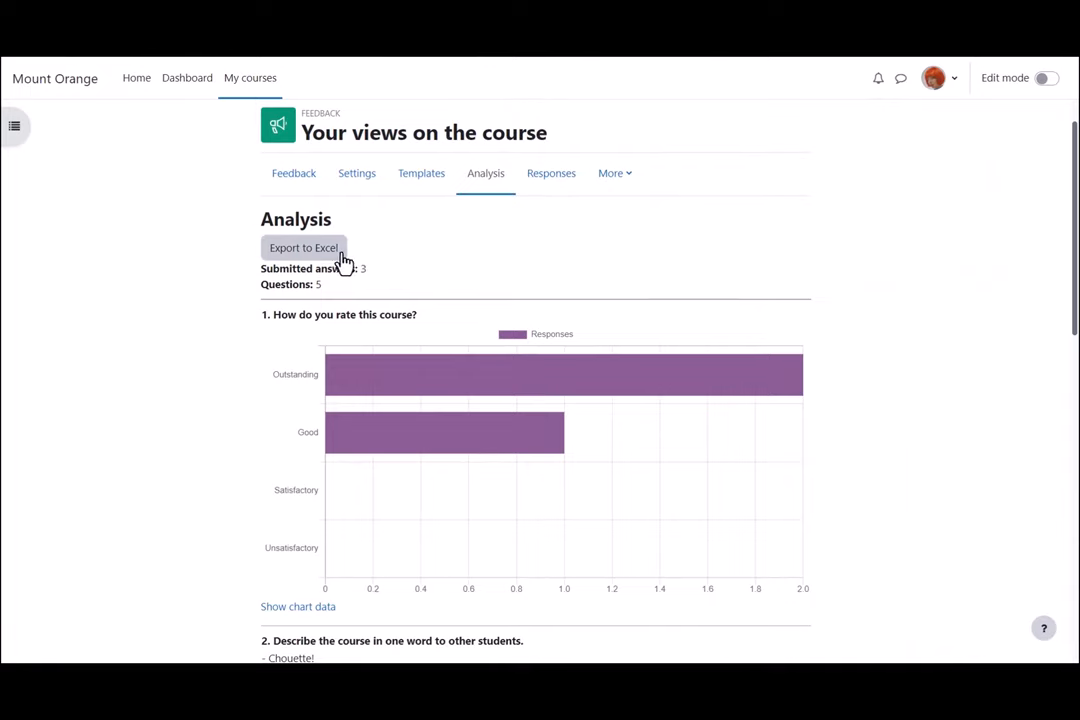
{"action": "mouse_move", "coordinate": [240, 334]}
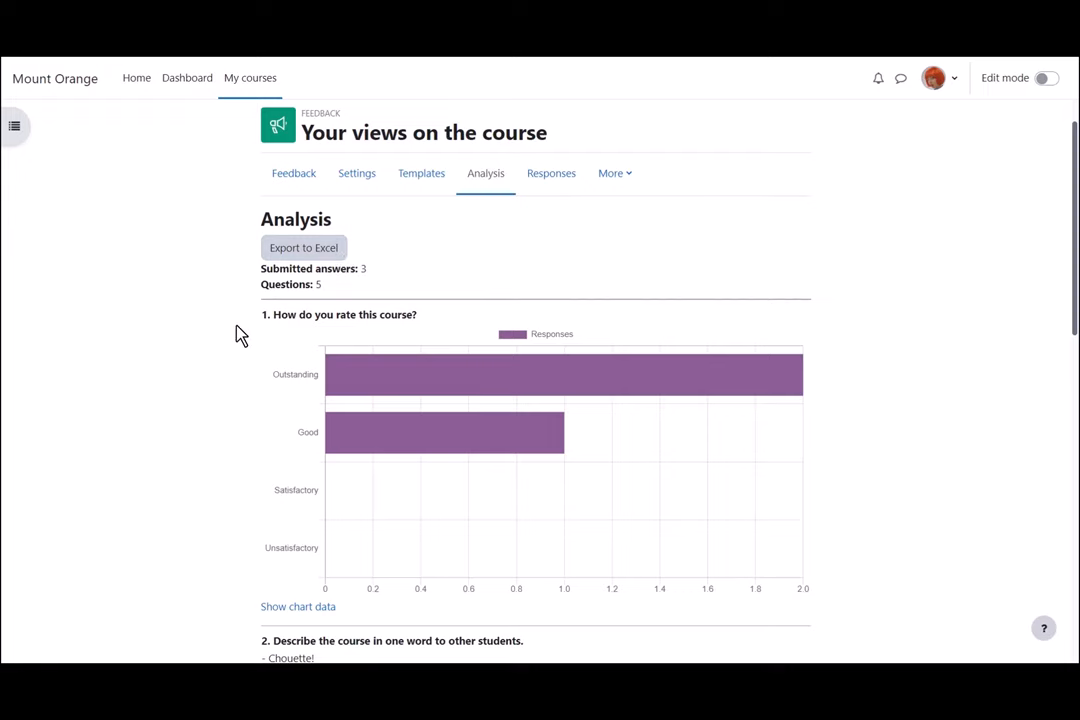
Step: Reveal and then hide the response-count table behind the question 1 course rating chart
{"action": "scroll", "scroll_direction": "down", "scroll_amount": 3}
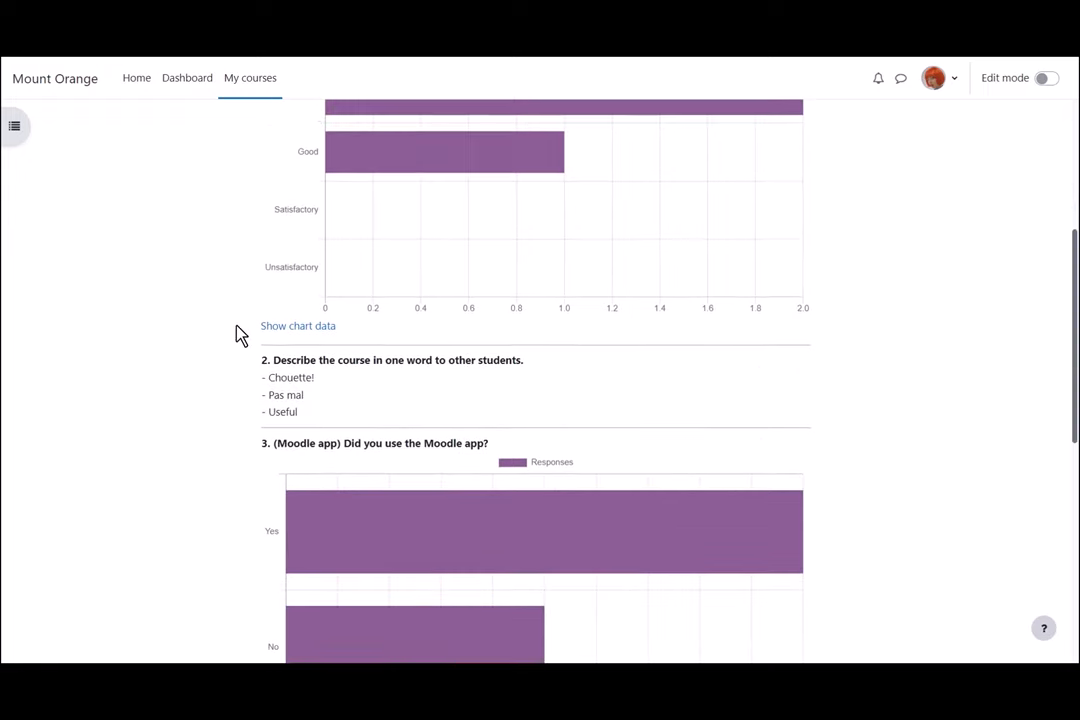
{"action": "left_click", "coordinate": [298, 324]}
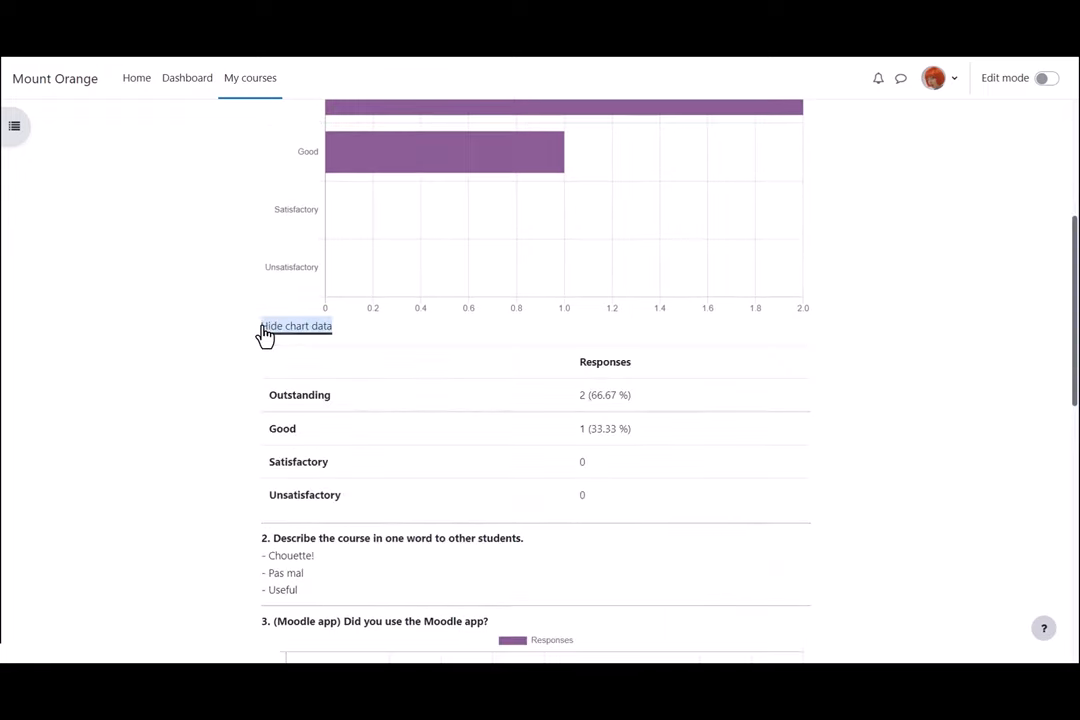
{"action": "left_click", "coordinate": [296, 326]}
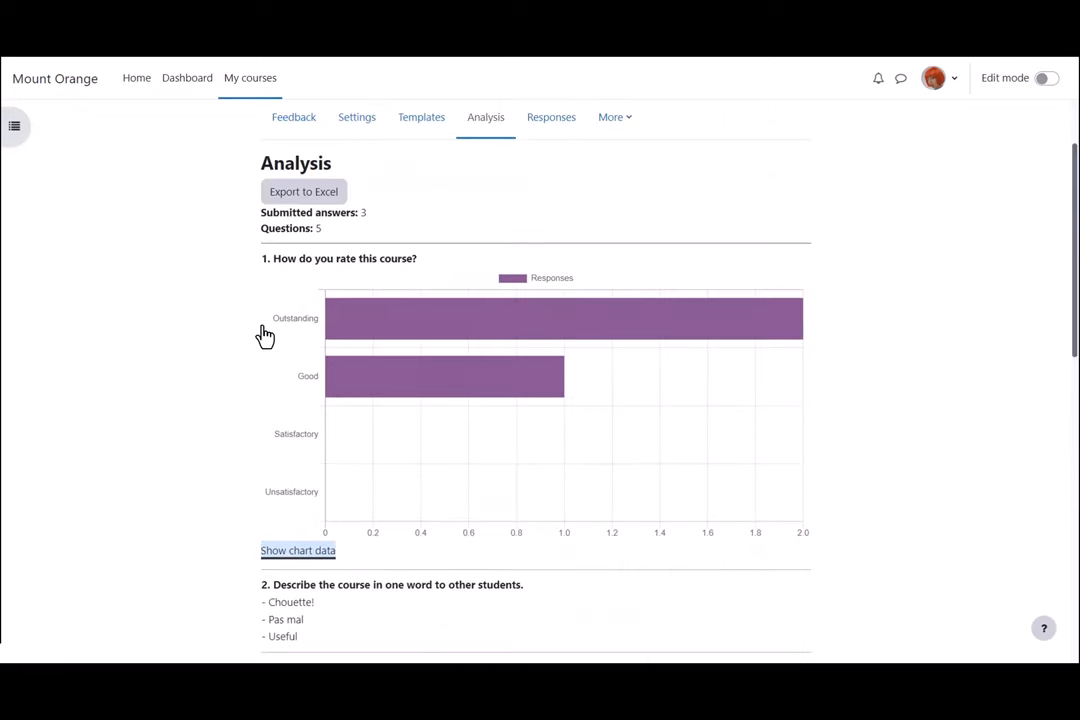